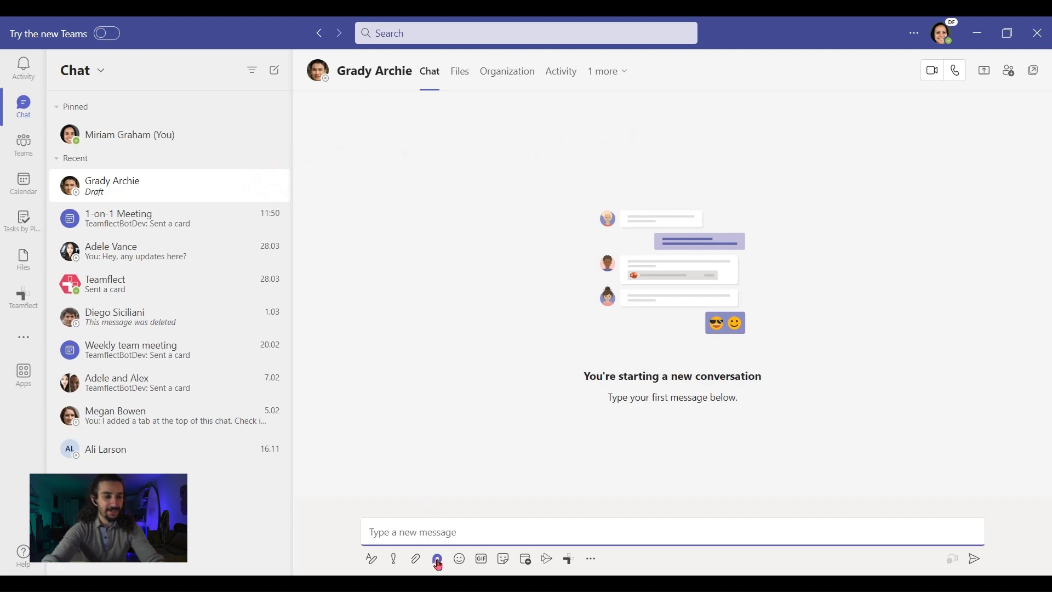
Step: Insert a two-column Loop table as a draft message to Grady Archie
left_click(437, 558)
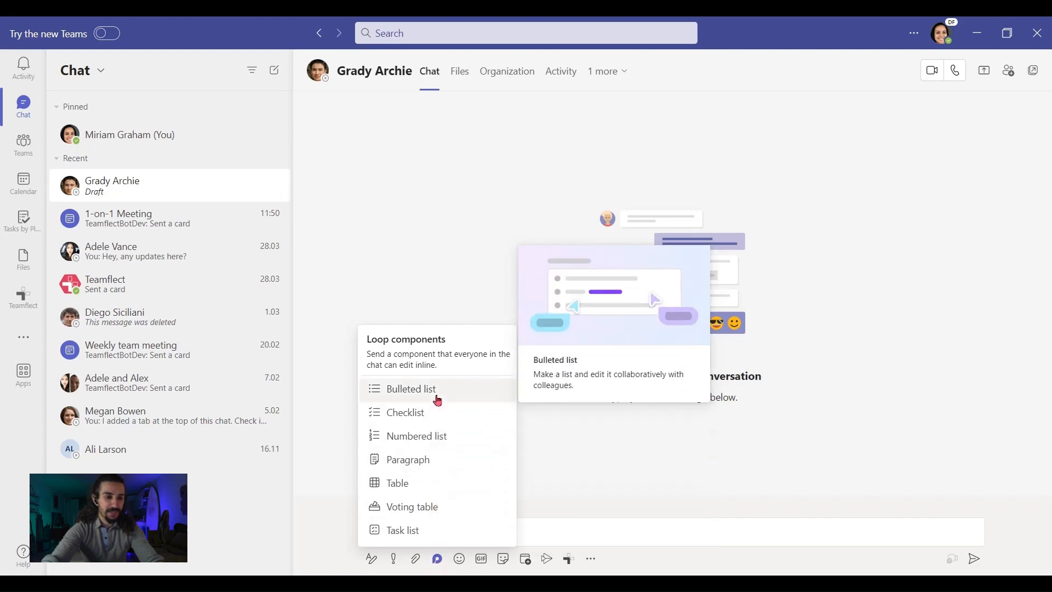
mouse_move(412, 505)
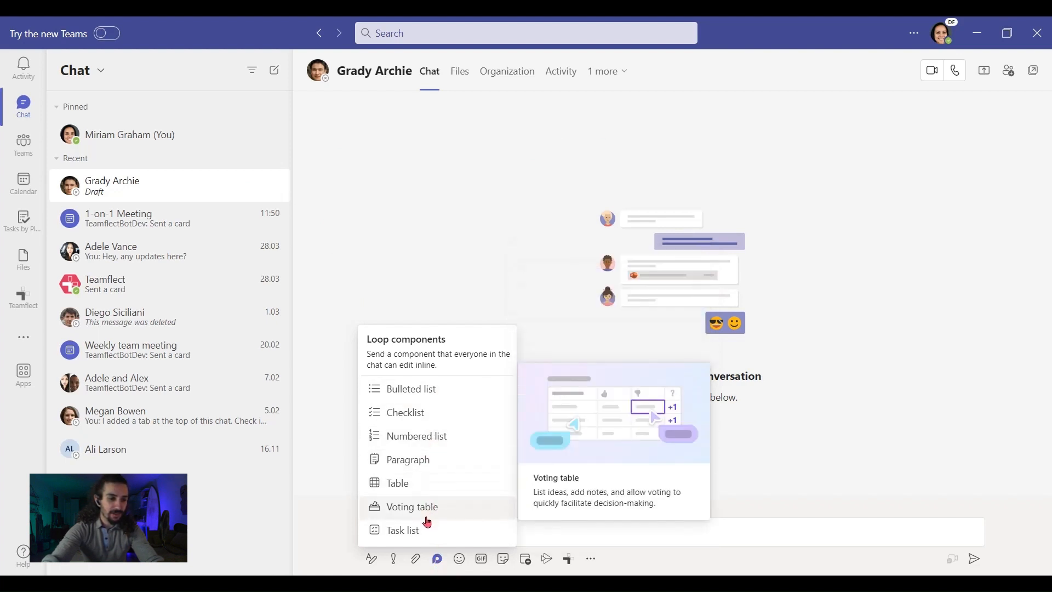
mouse_move(397, 482)
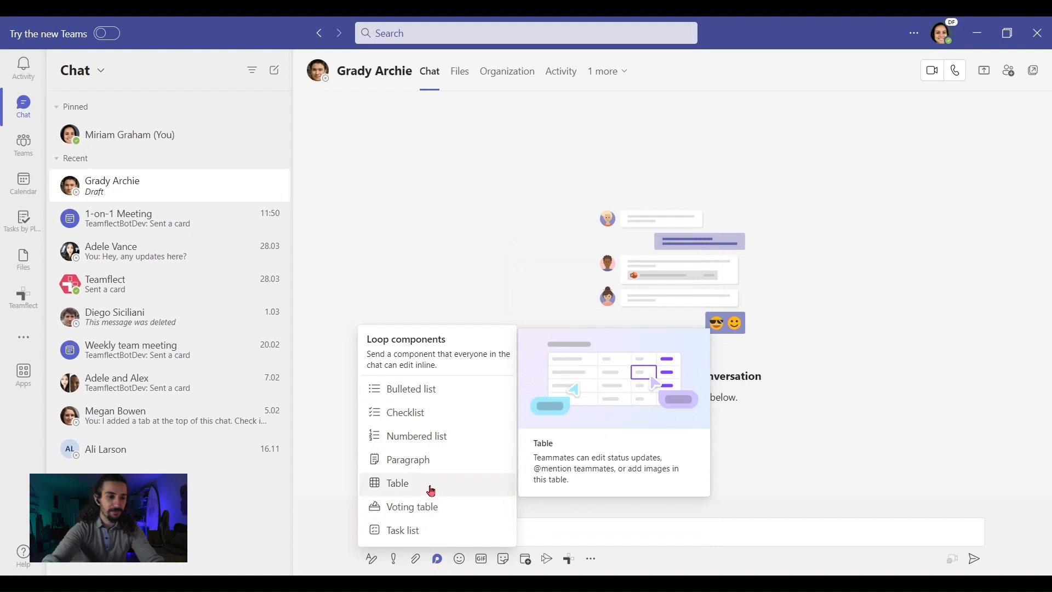
left_click(397, 483)
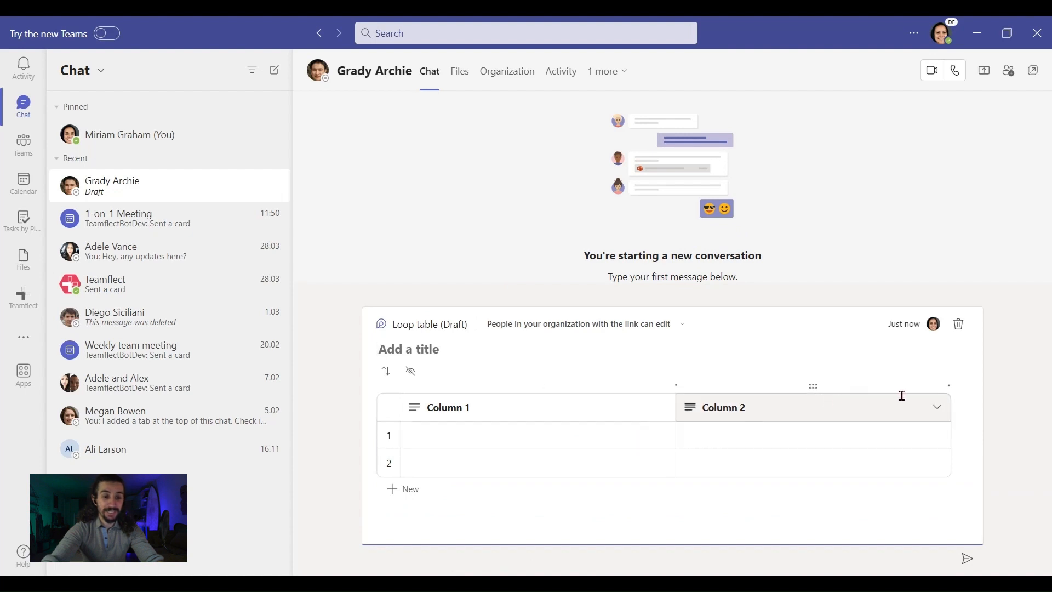
Step: Delete Column 2 and rename Column 1 to 'Instagram Content Ideas'
left_click(937, 407)
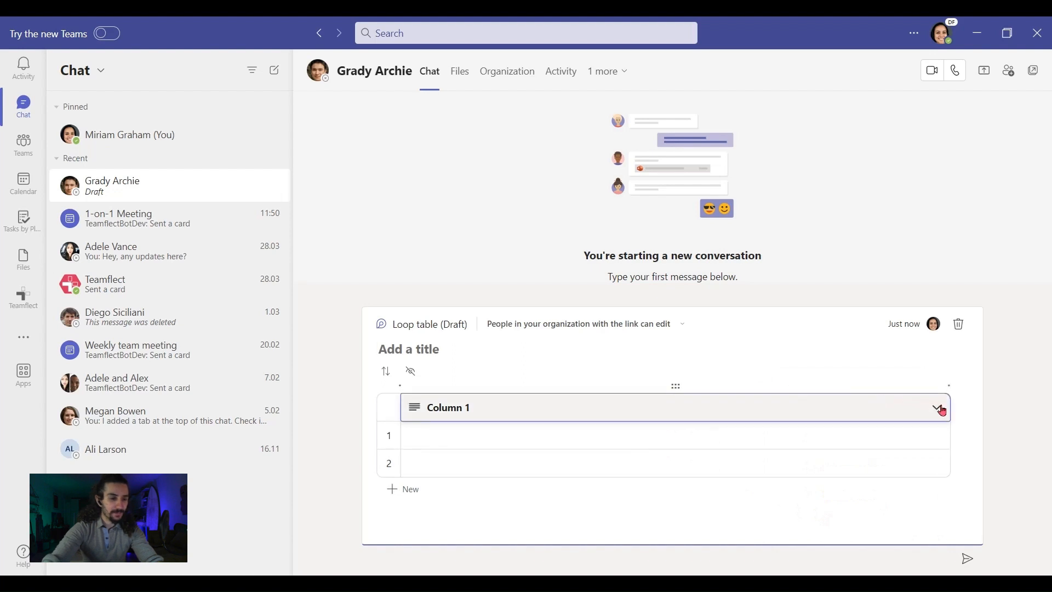
left_click(448, 407)
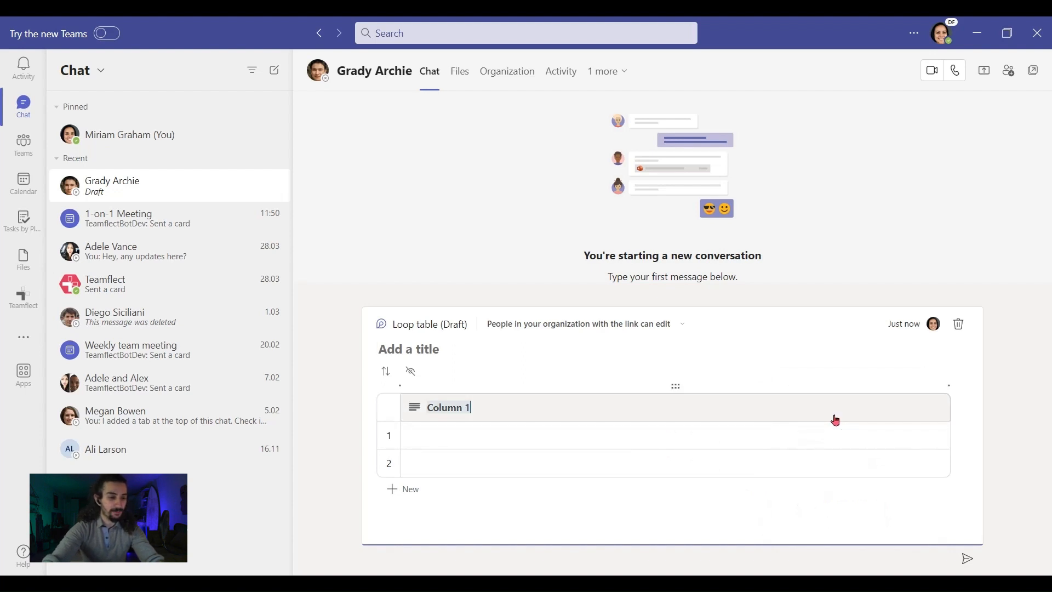
type("Instag")
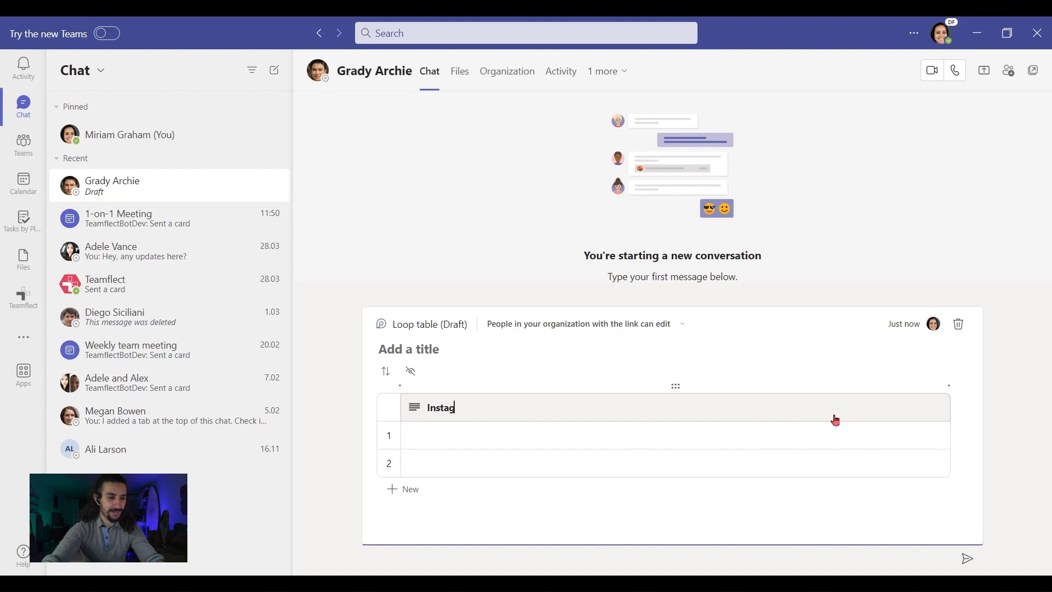
type("ram Cont")
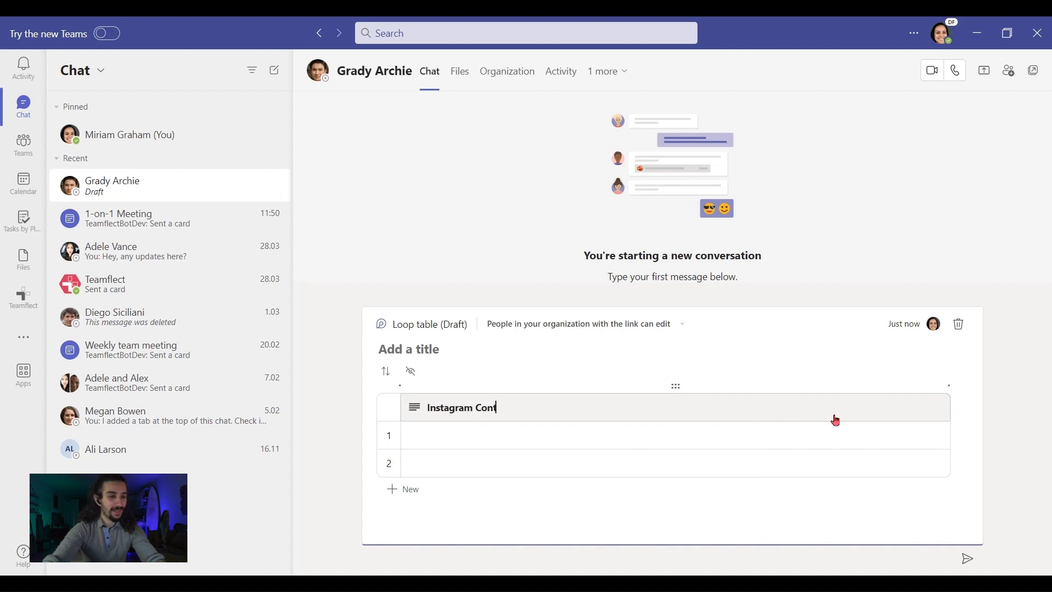
type("ent Ideas")
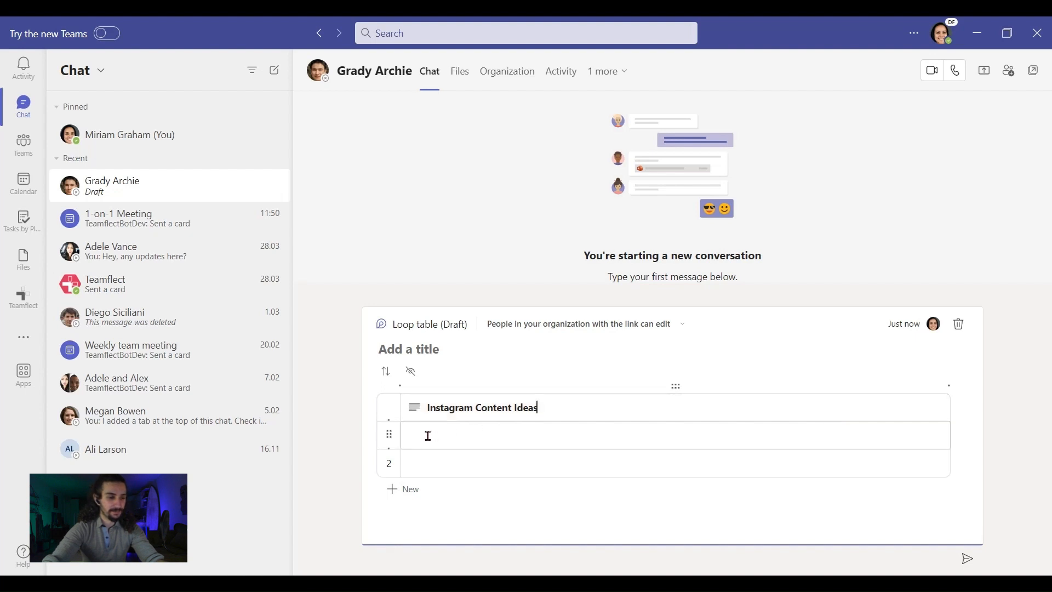
Step: Fill the rows with ideas, including 'Highlight Customer Success Stories', and send the table
left_click(403, 488)
type("Share Industry News and Trends")
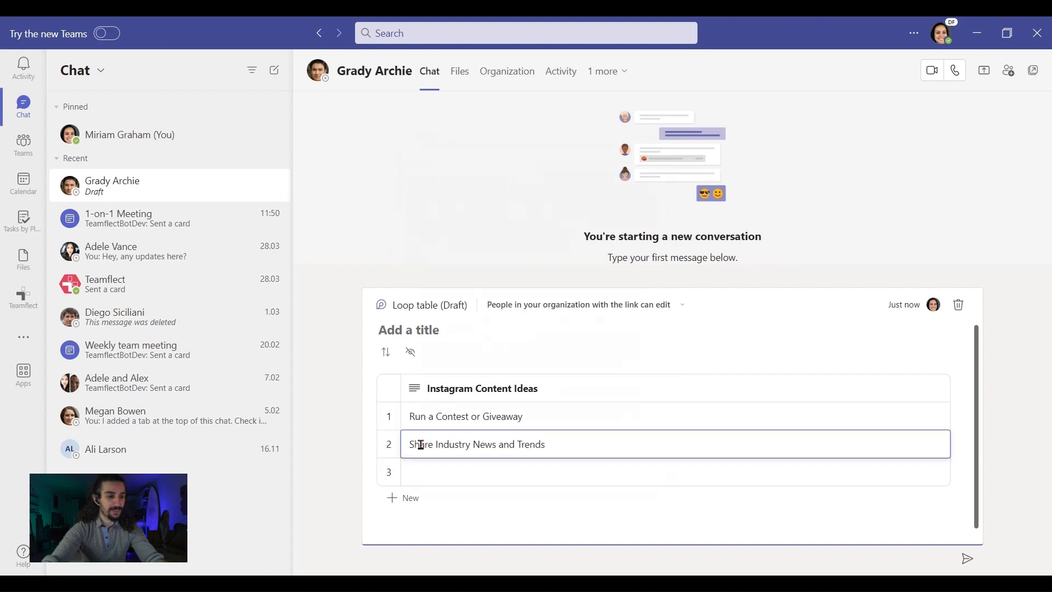
type("Highlight Customer Success Stories")
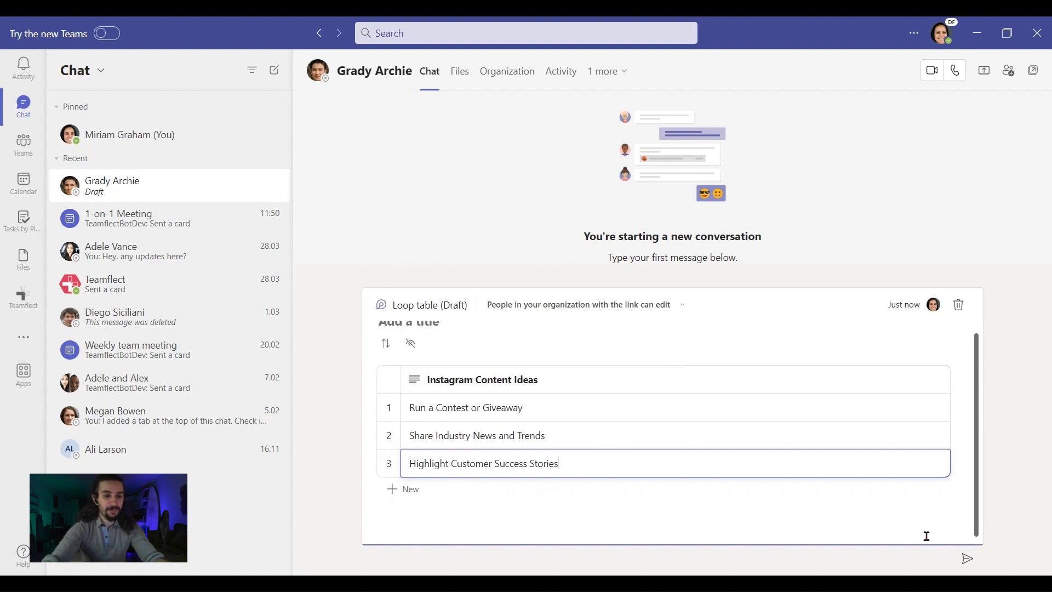
left_click(967, 558)
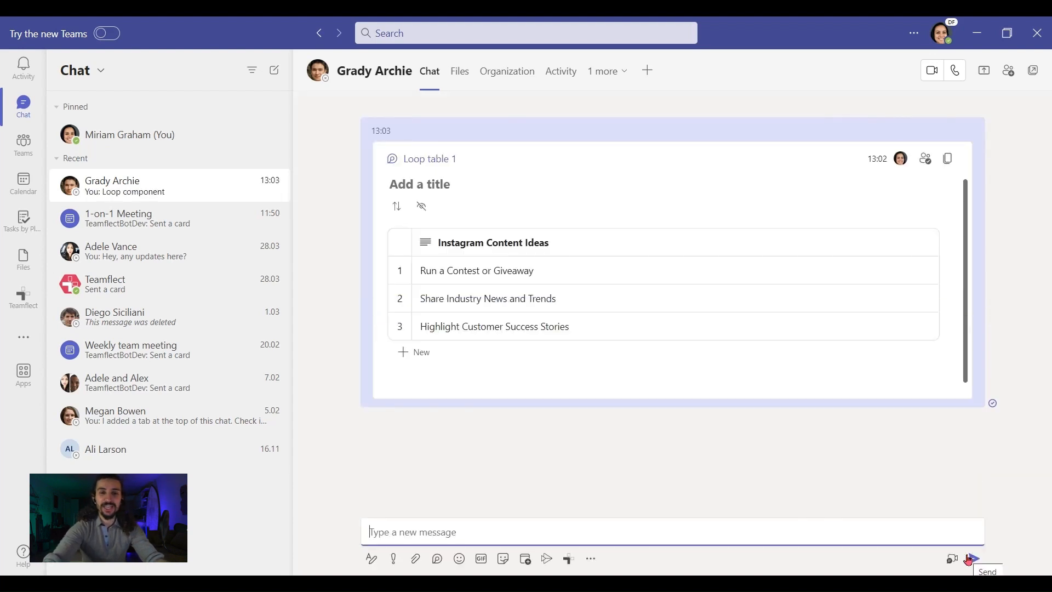
mouse_move(800, 360)
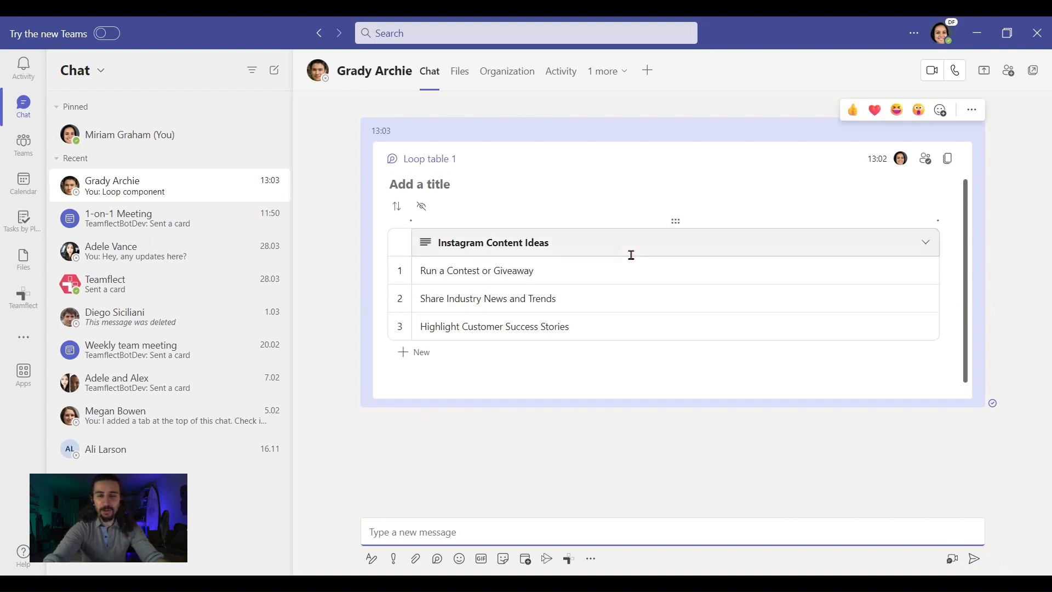
mouse_move(714, 304)
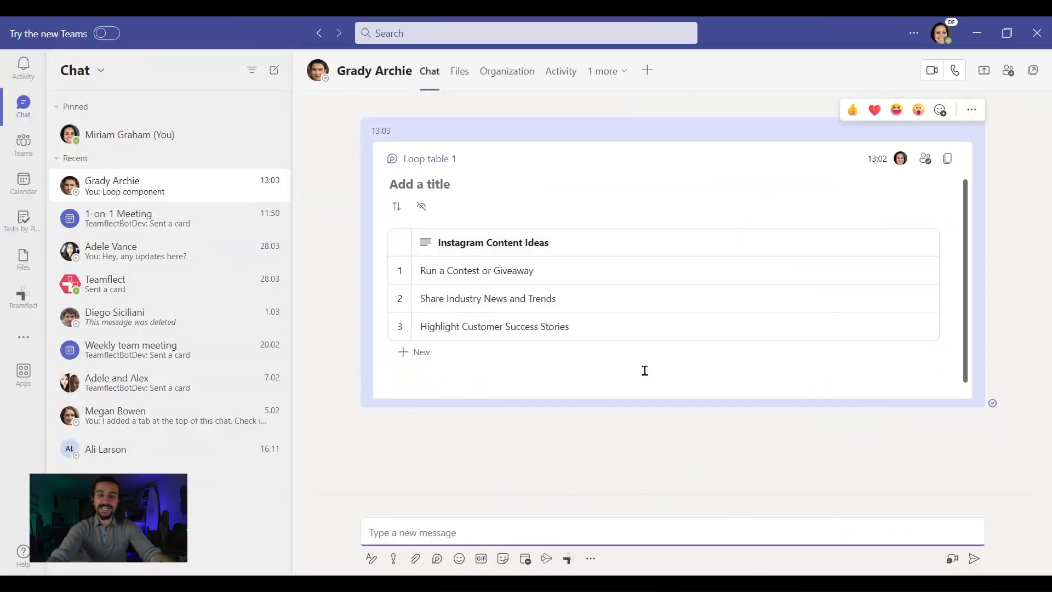
mouse_move(591, 558)
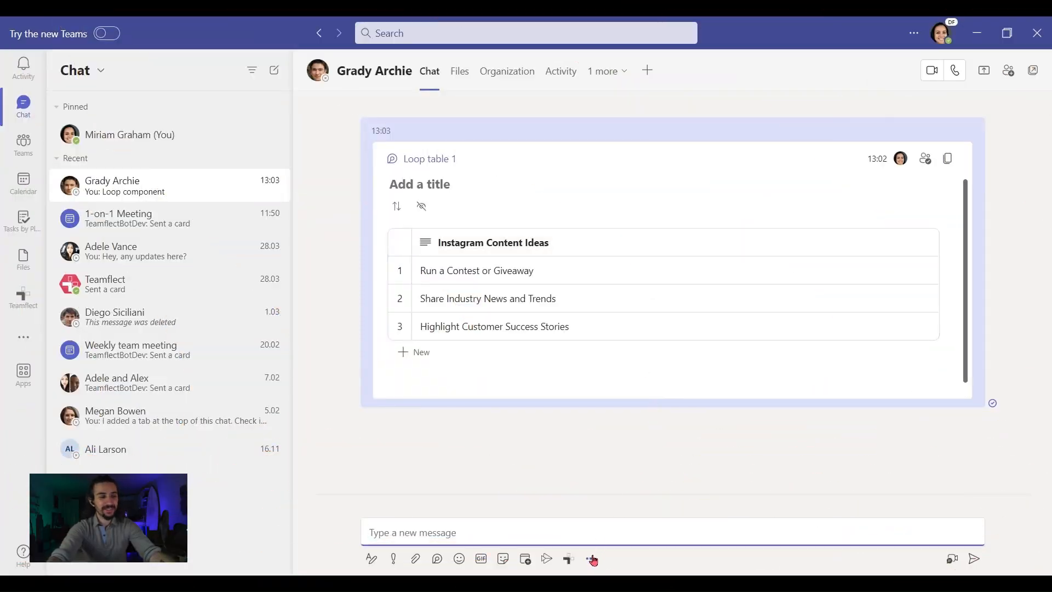
Step: Start a new poll draft with the Polls messaging extension
left_click(590, 558)
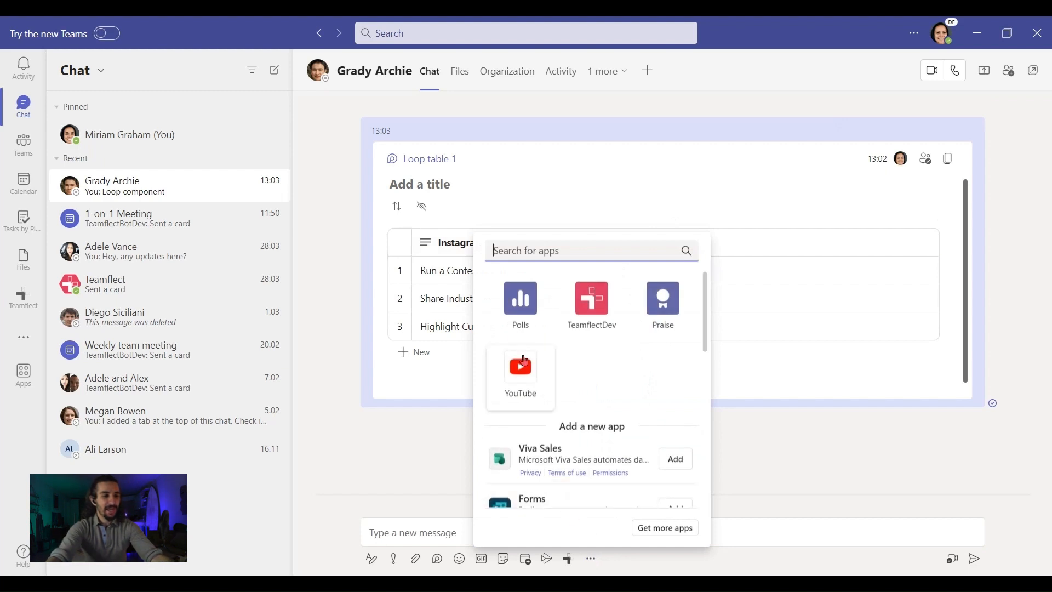
left_click(520, 298)
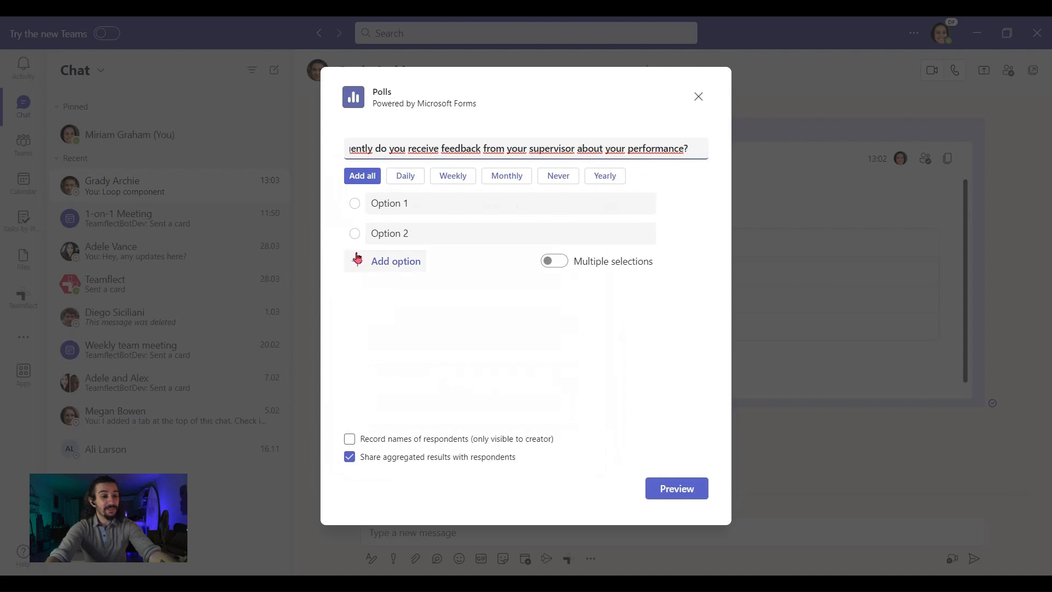
Step: Give the poll Daily, Weekly, Monthly and Quarterly options, preview it, and send it
left_click(395, 261)
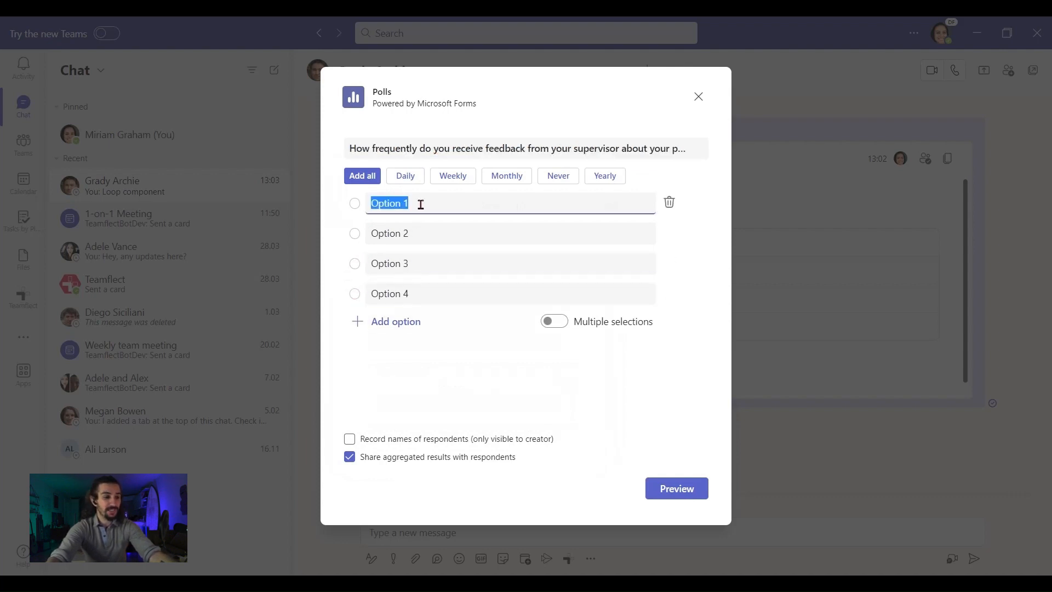
left_click(403, 176)
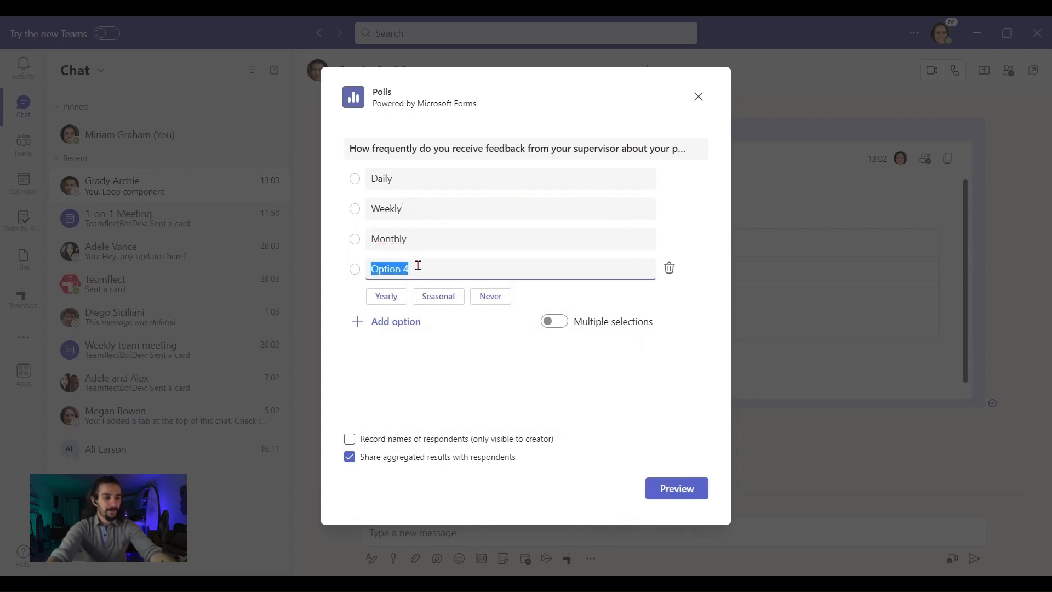
type("Quarterly")
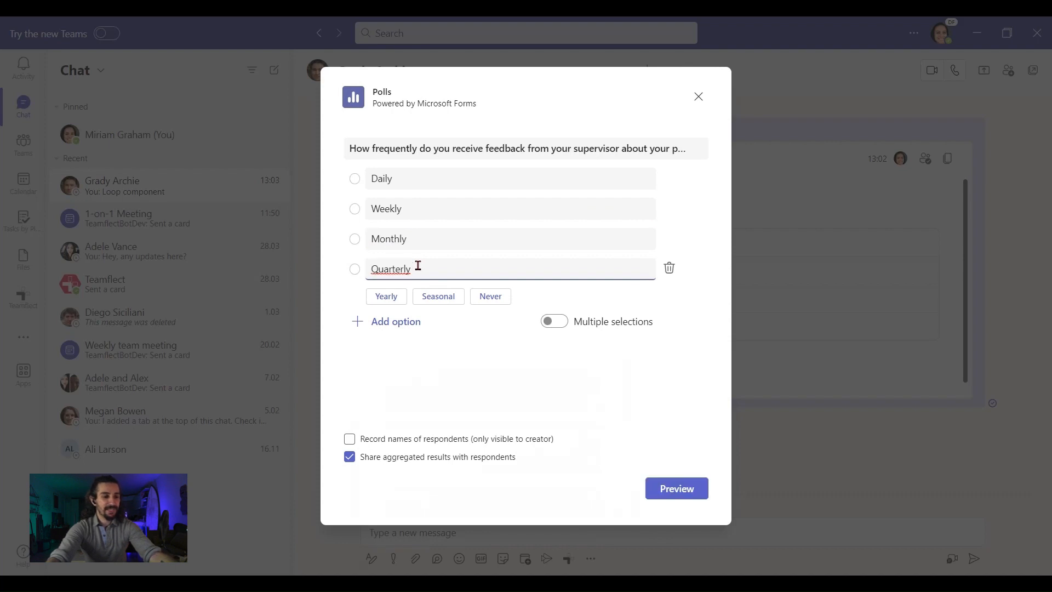
mouse_move(549, 355)
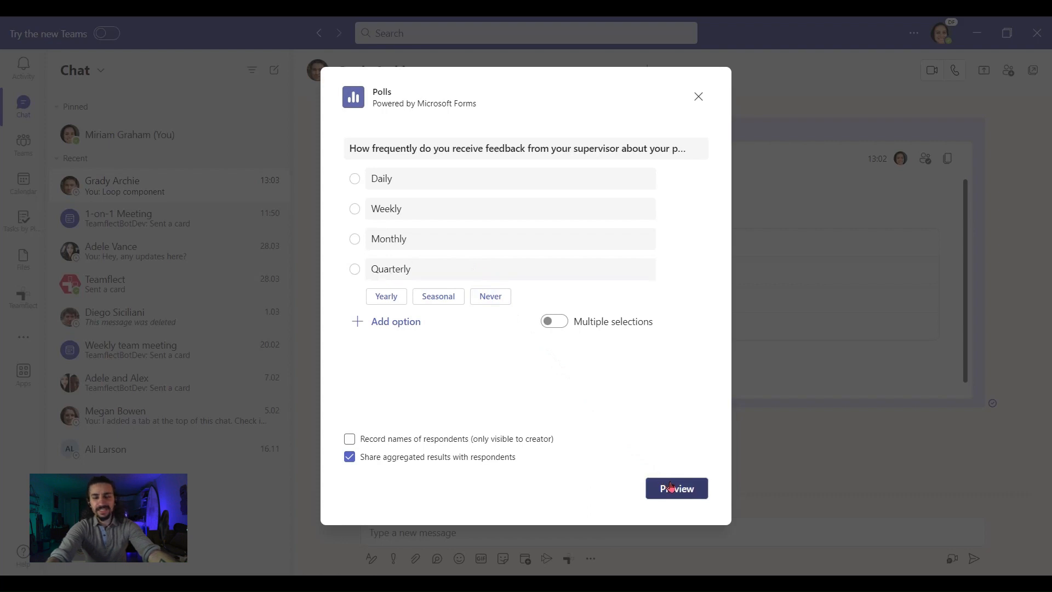
left_click(675, 488)
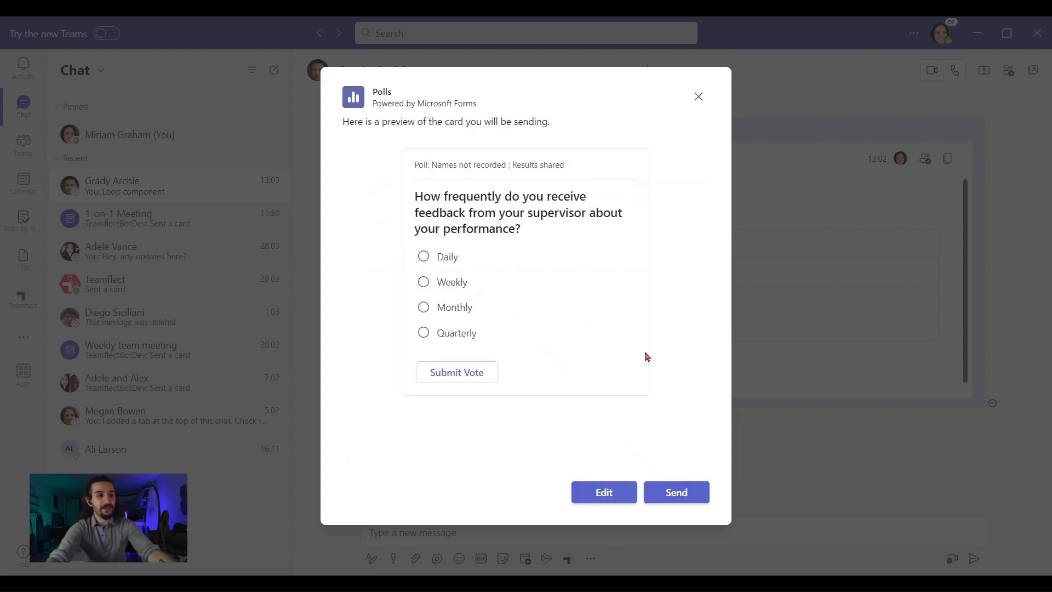
mouse_move(598, 336)
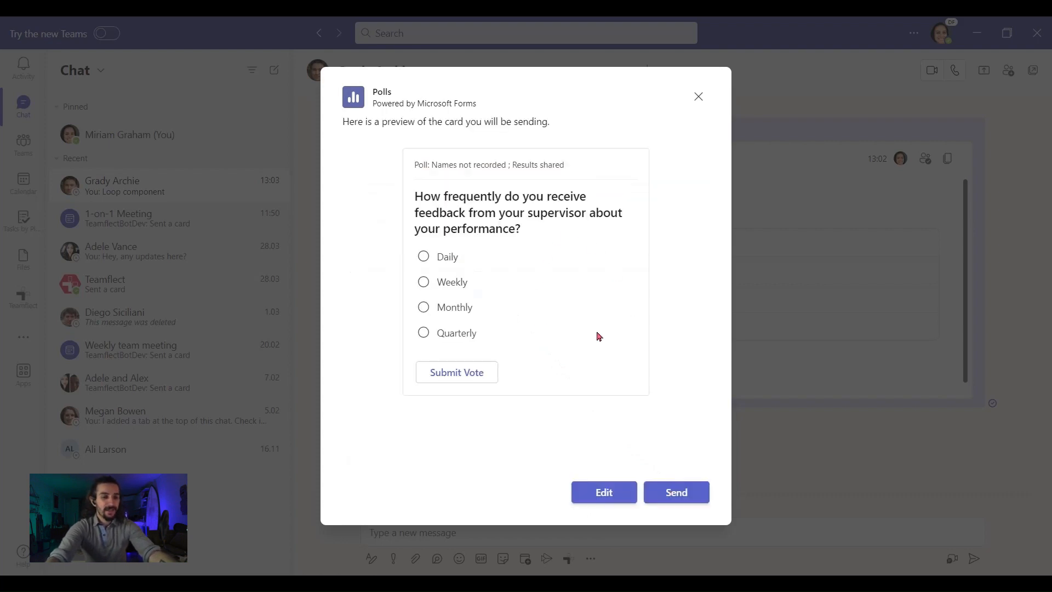
left_click(676, 492)
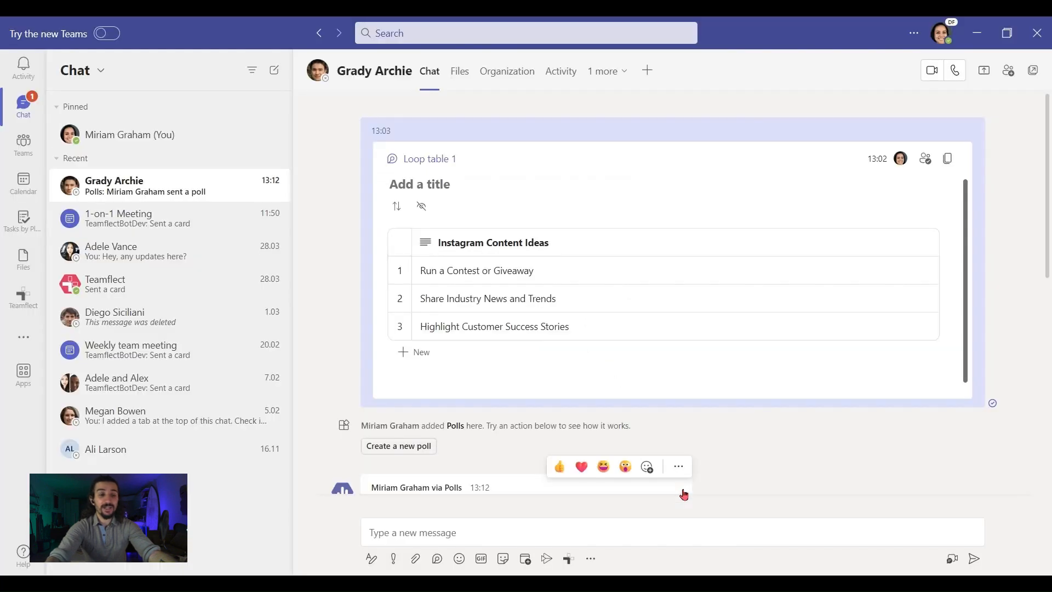
scroll("down", 3)
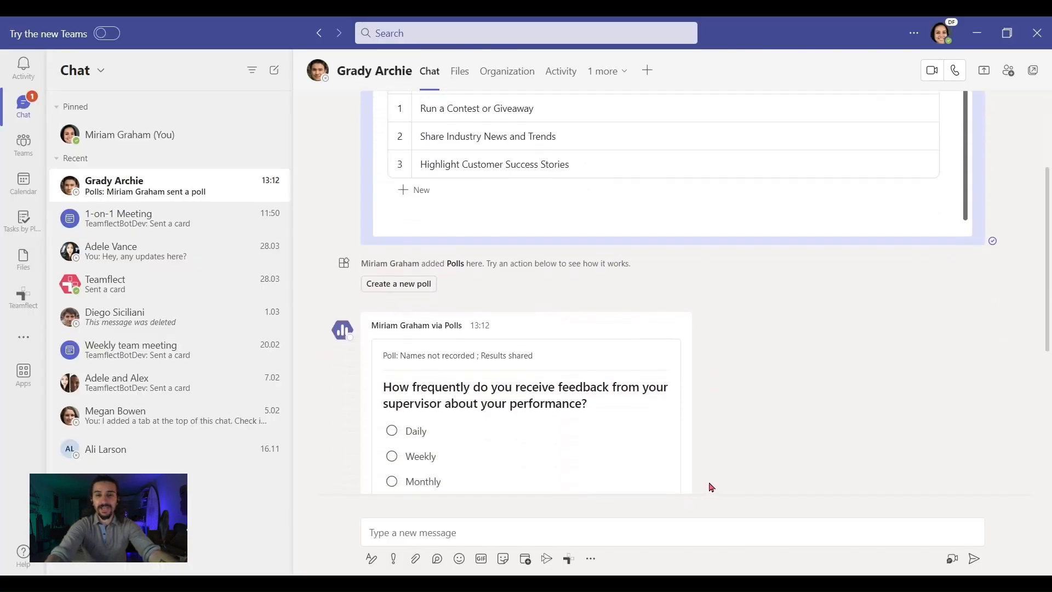
scroll("down", 3)
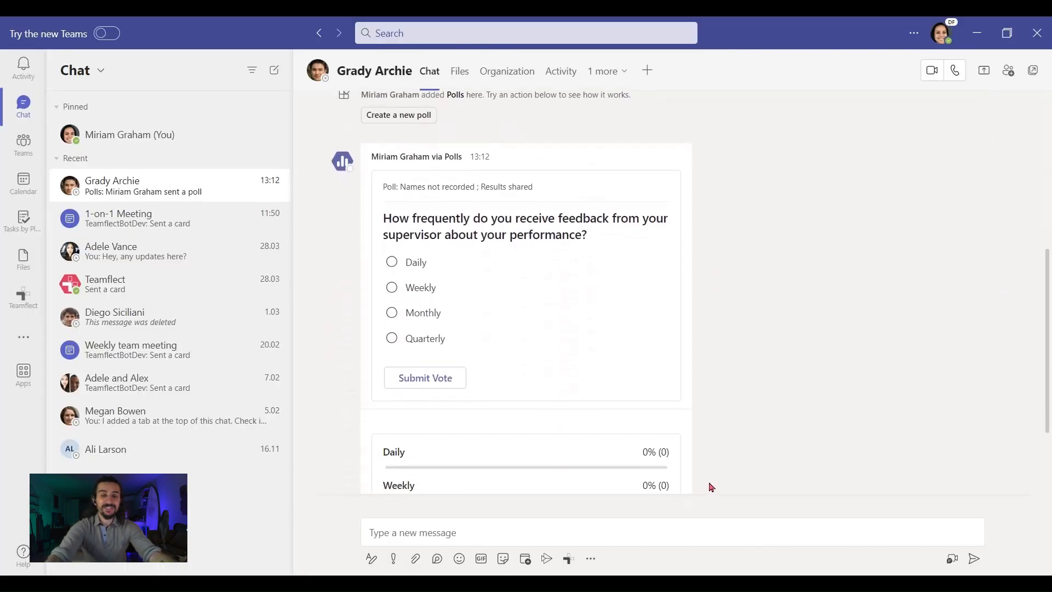
scroll("down", 3)
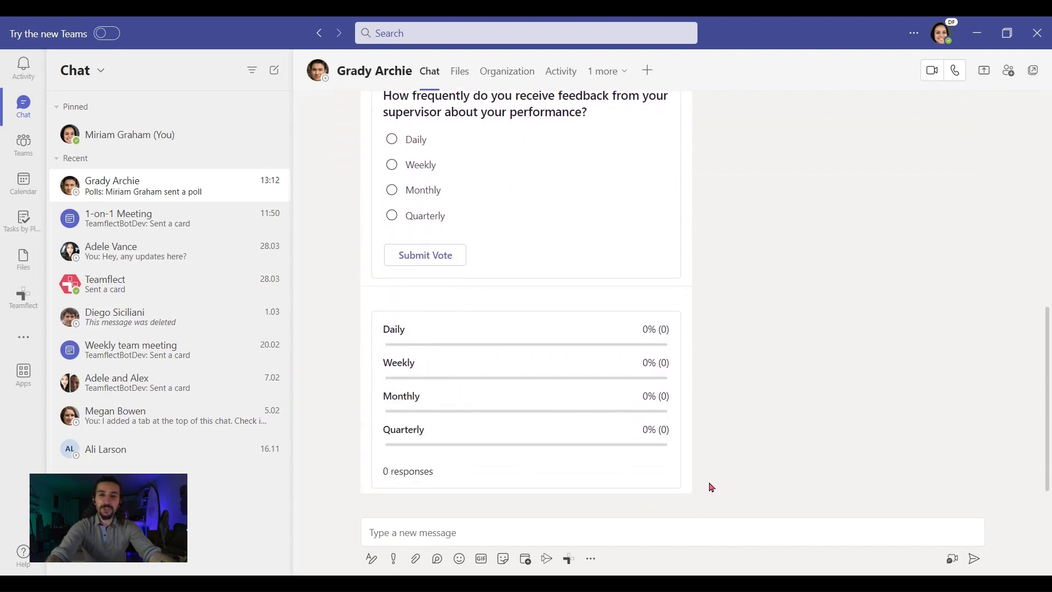
scroll("up", 3)
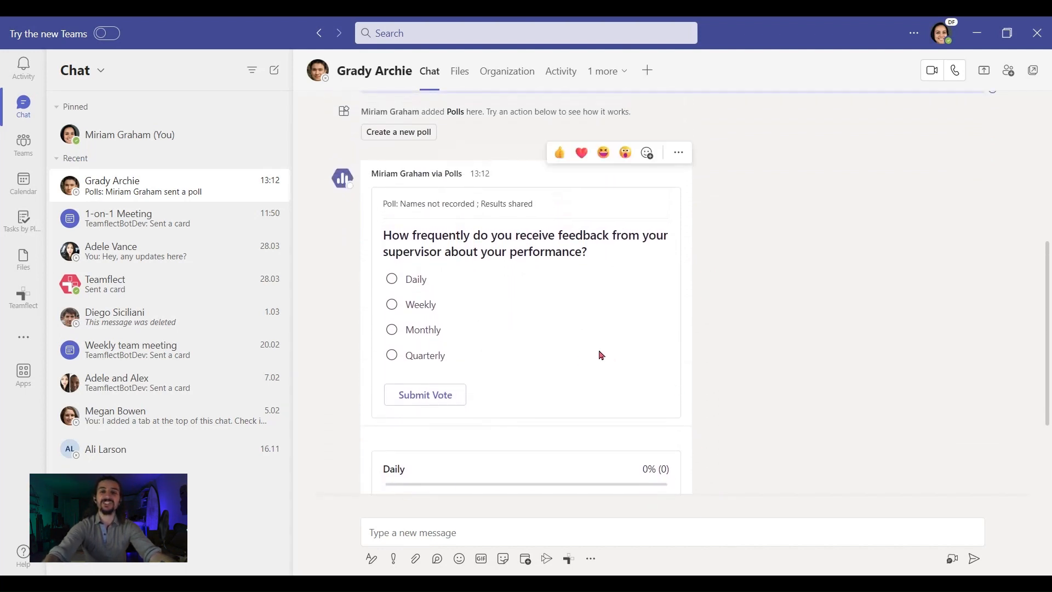
mouse_move(600, 416)
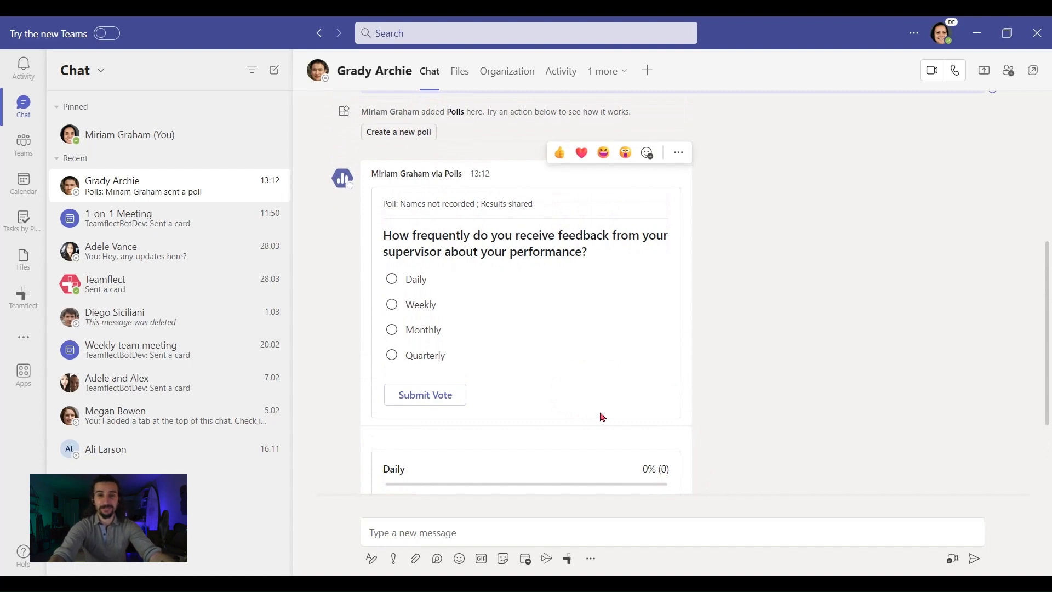
scroll("down", 3)
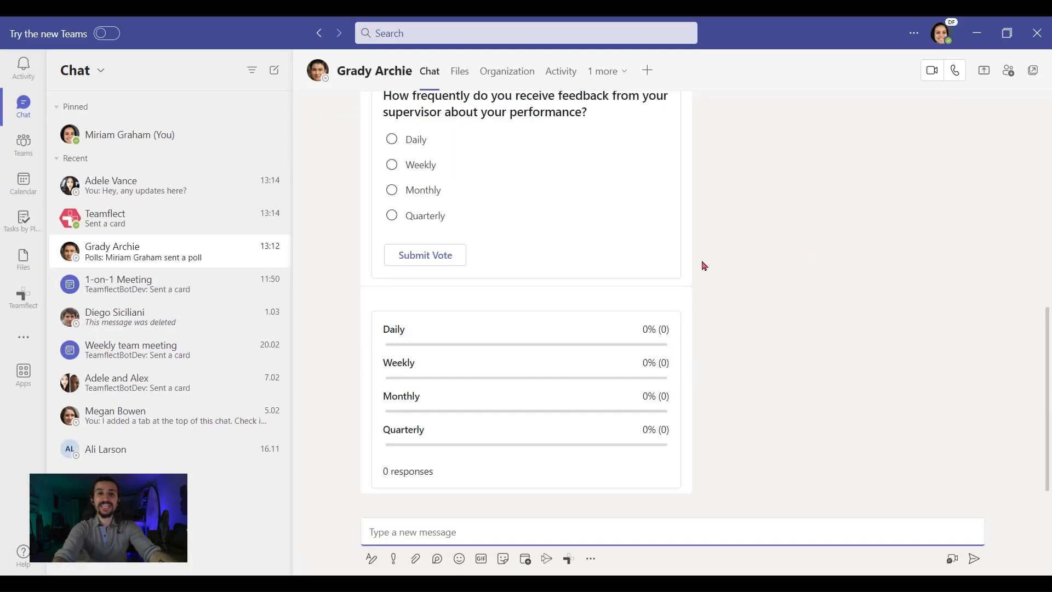
mouse_move(44, 303)
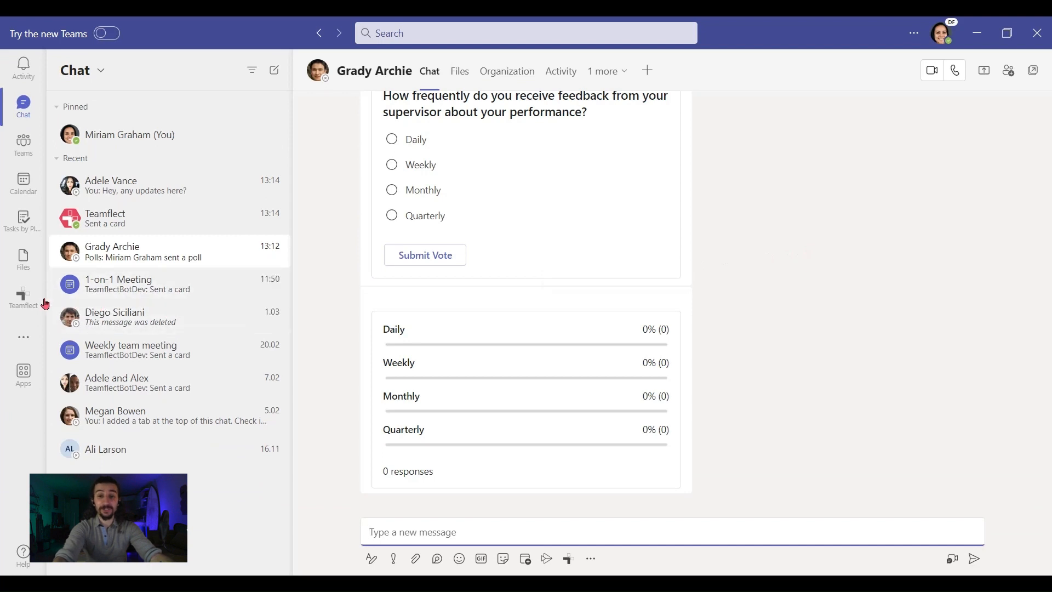
Step: Show Teamflect's Reviews page with six reviews awaiting action
left_click(23, 297)
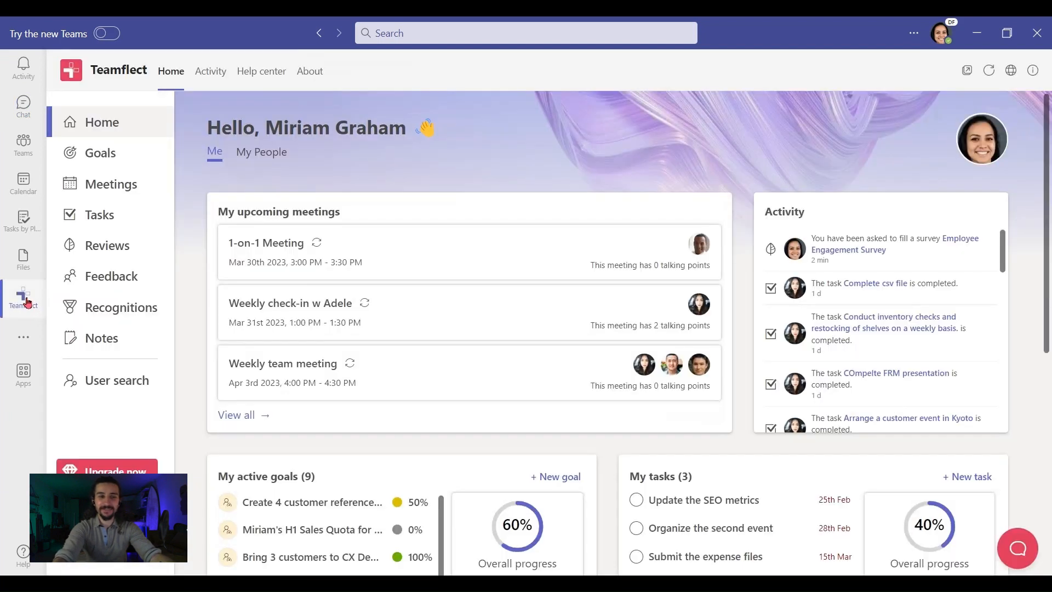
mouse_move(107, 245)
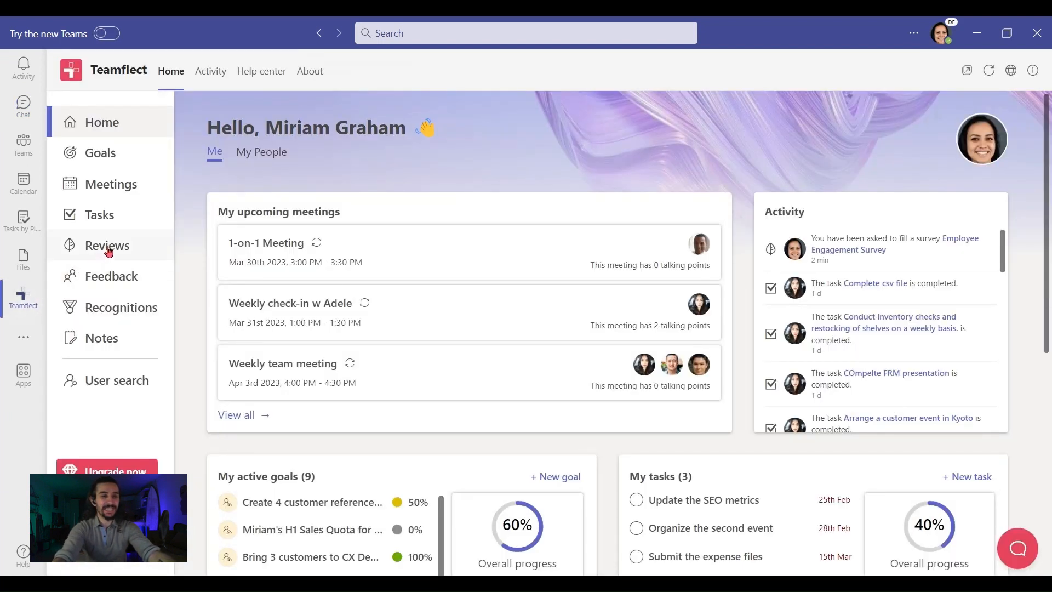
left_click(108, 245)
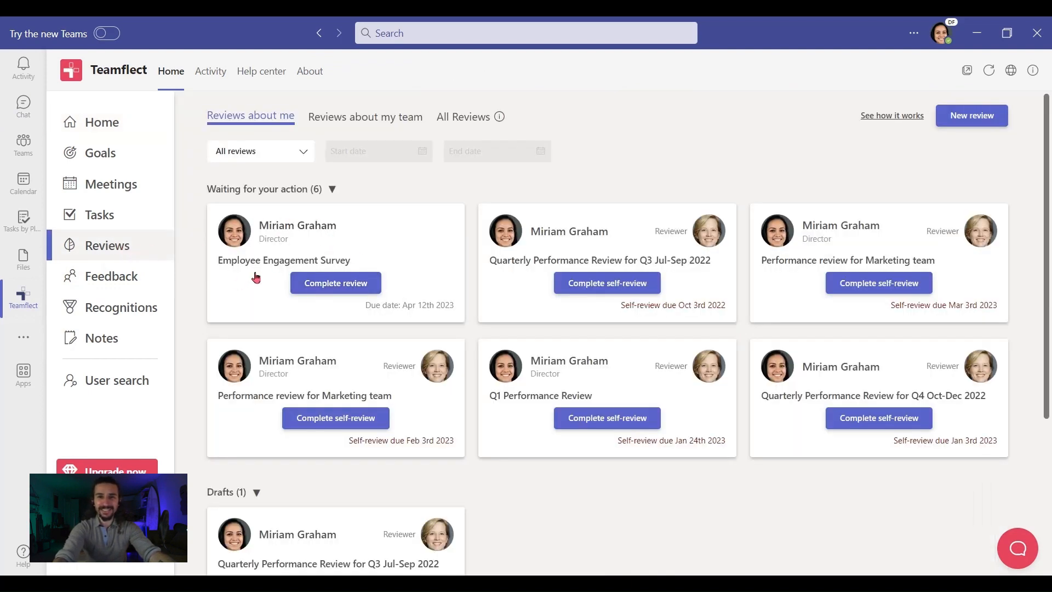
mouse_move(298, 201)
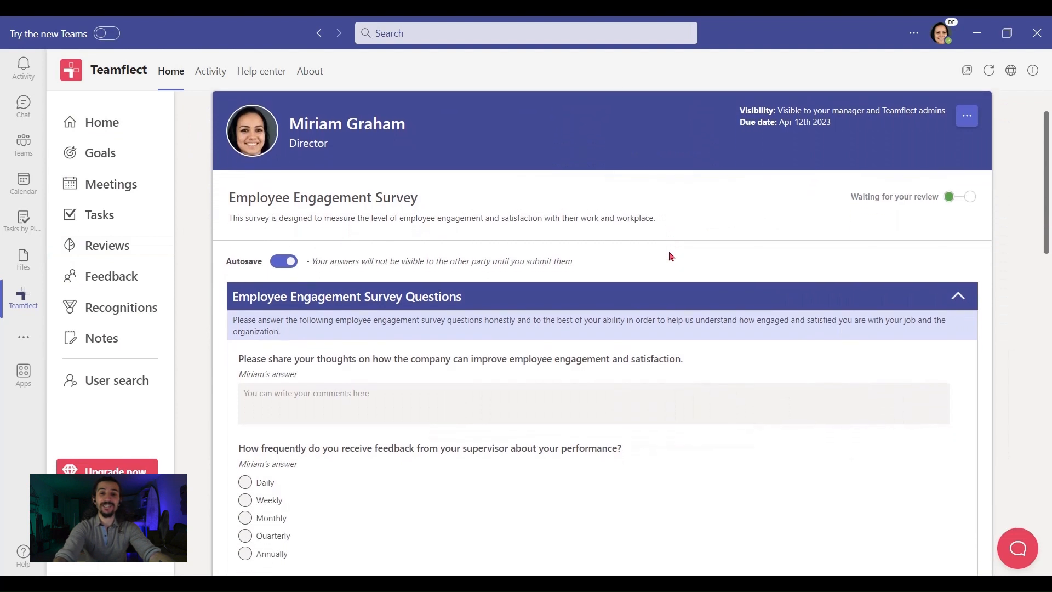
Step: Scroll through the Employee Engagement Survey questions down to Submit and back to the top
scroll("down", 3)
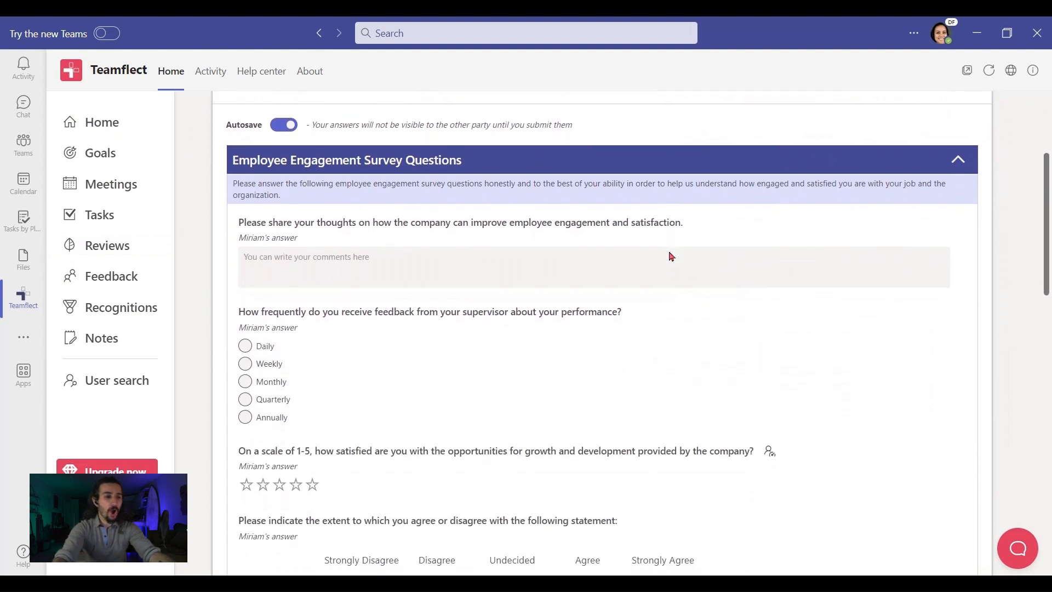
scroll("down", 3)
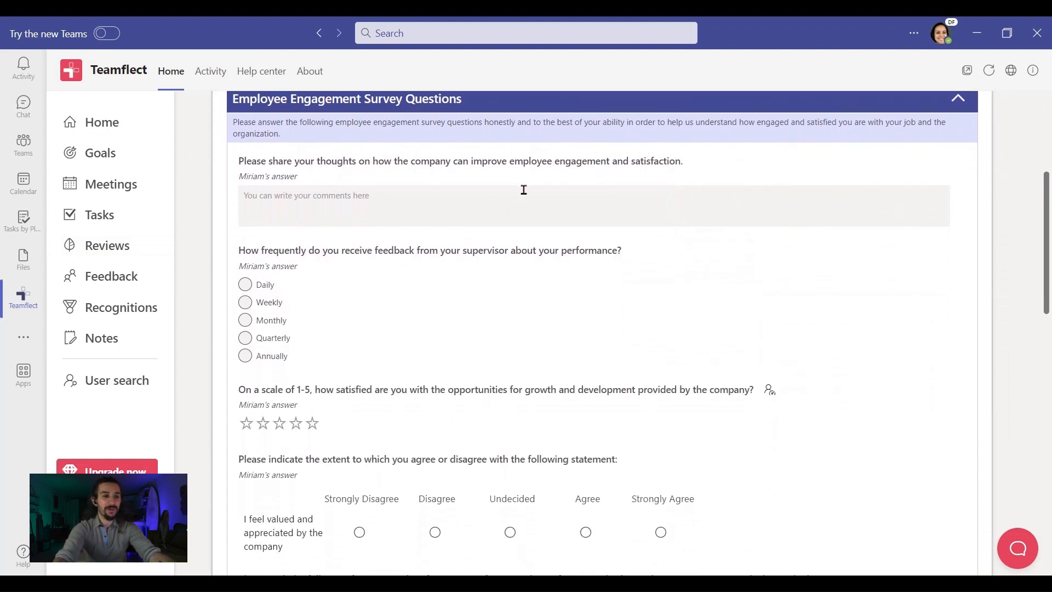
scroll("down", 3)
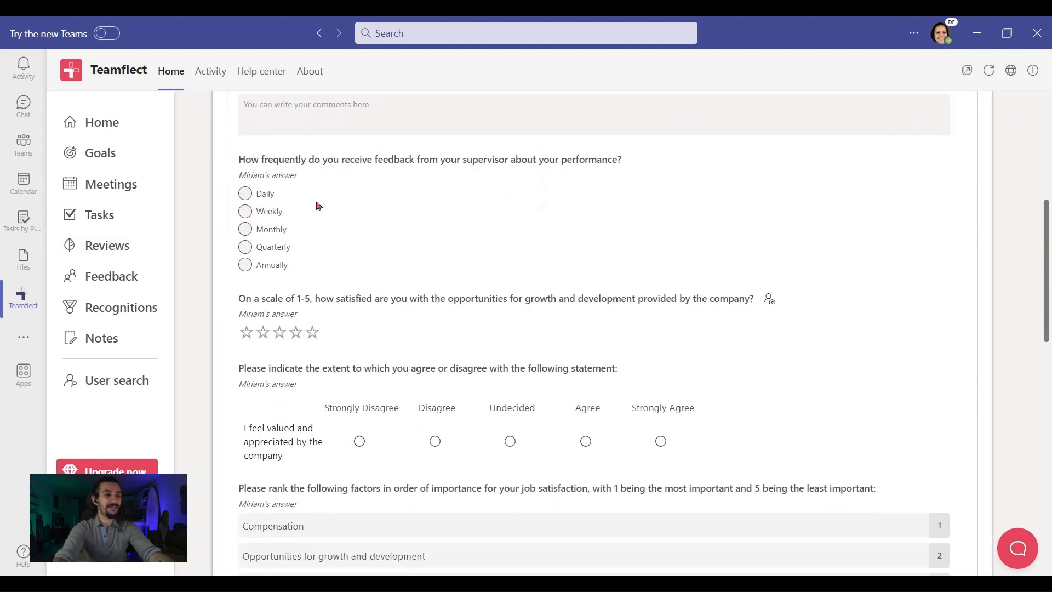
scroll("down", 3)
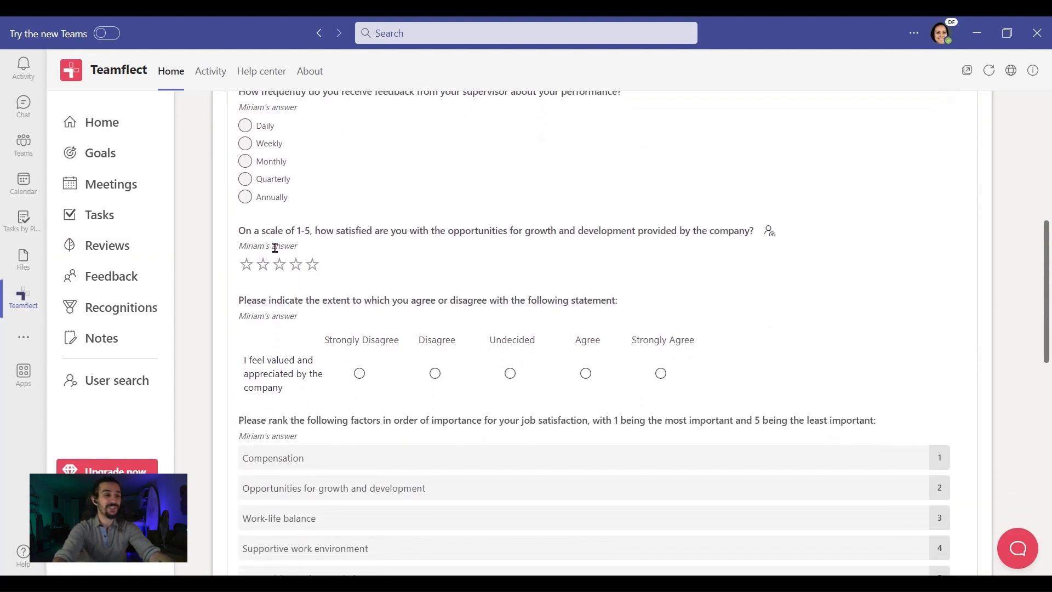
scroll("down", 3)
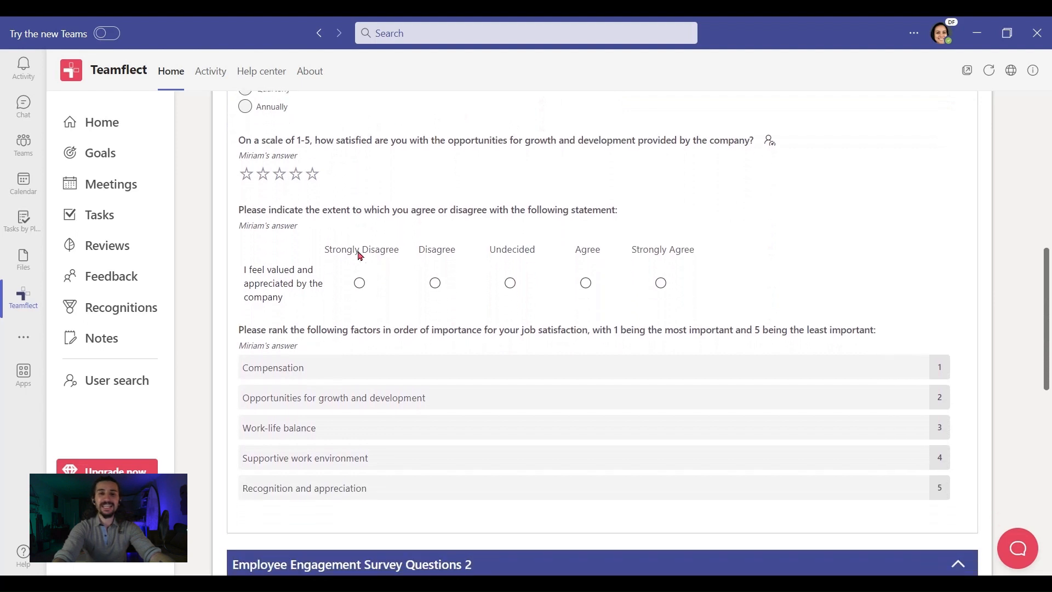
scroll("down", 3)
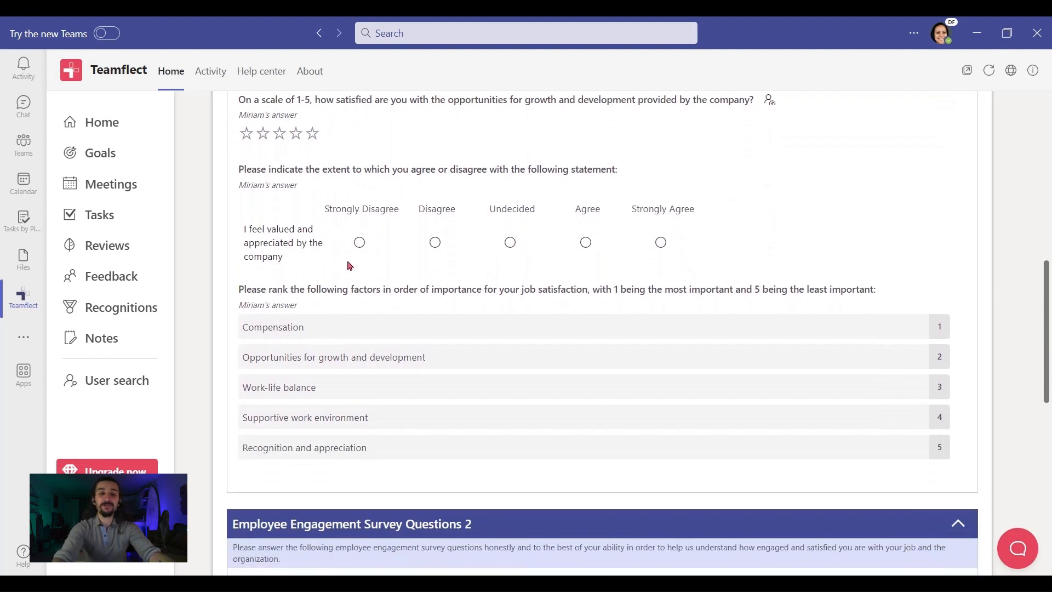
scroll("down", 3)
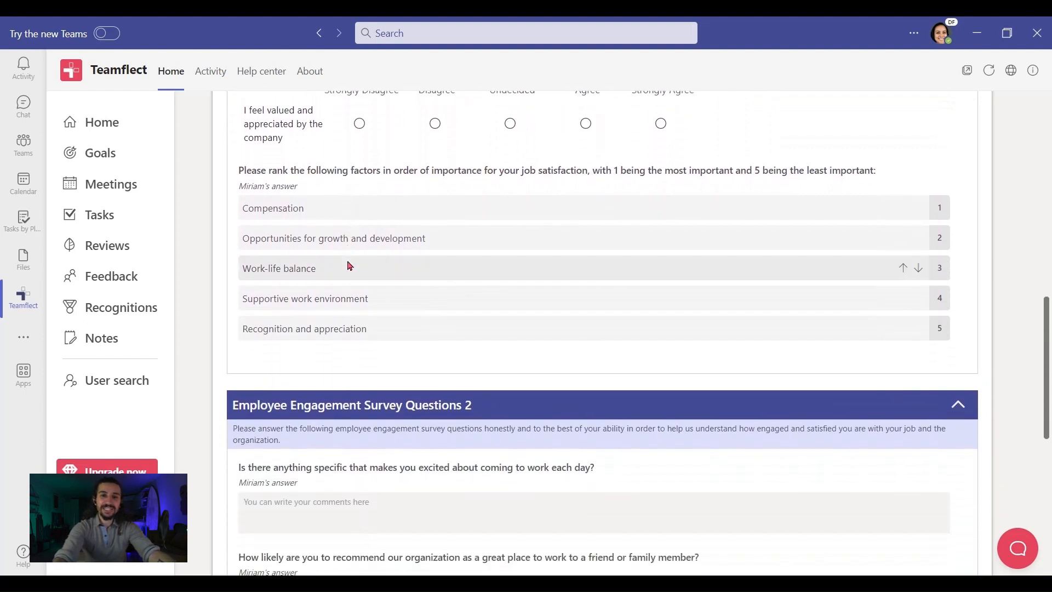
scroll("down", 3)
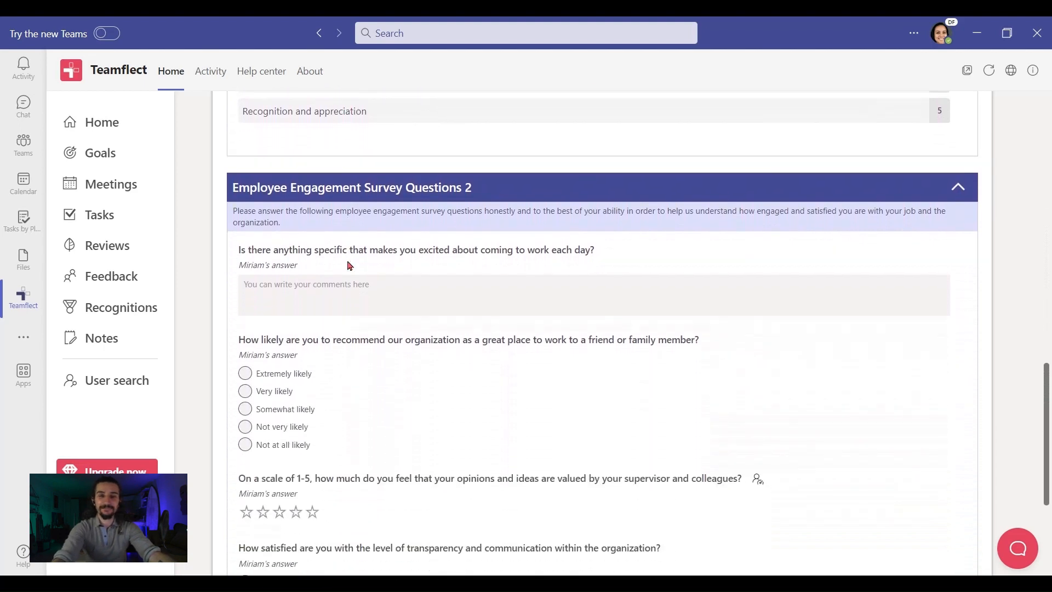
scroll("down", 3)
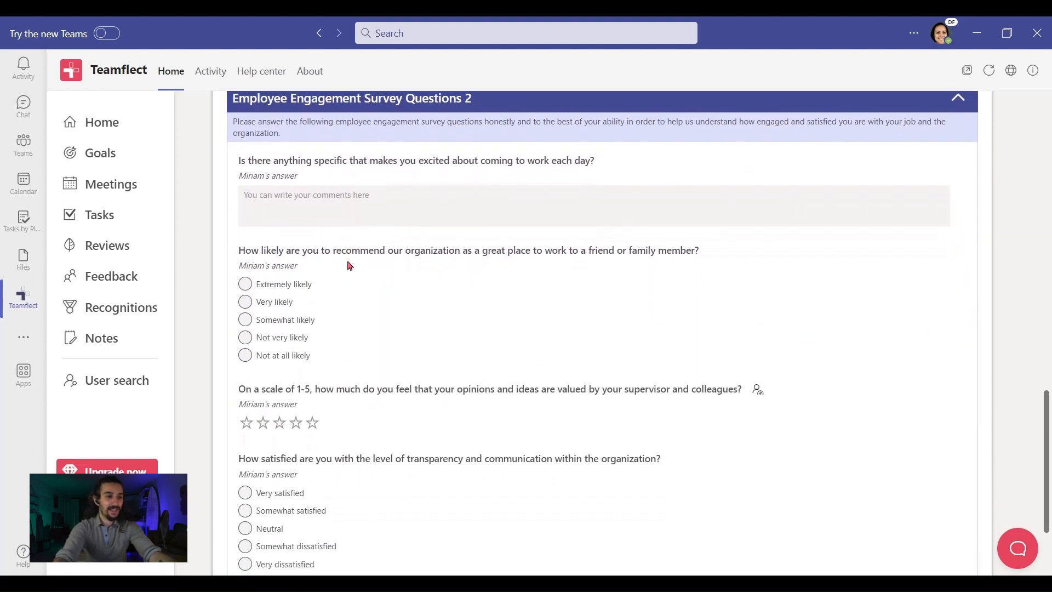
scroll("down", 3)
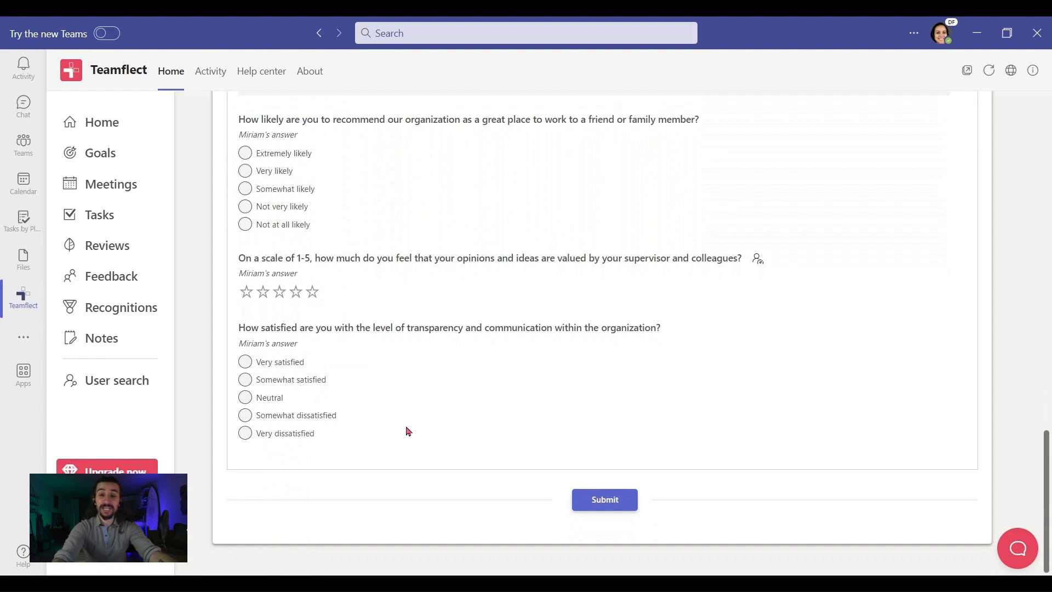
mouse_move(604, 499)
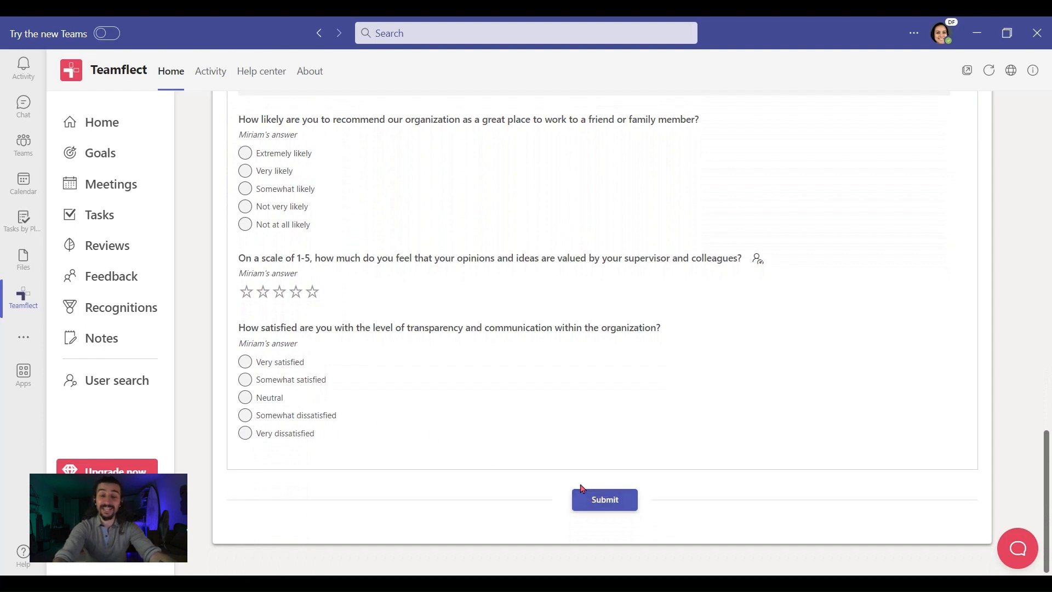
scroll("up", 3)
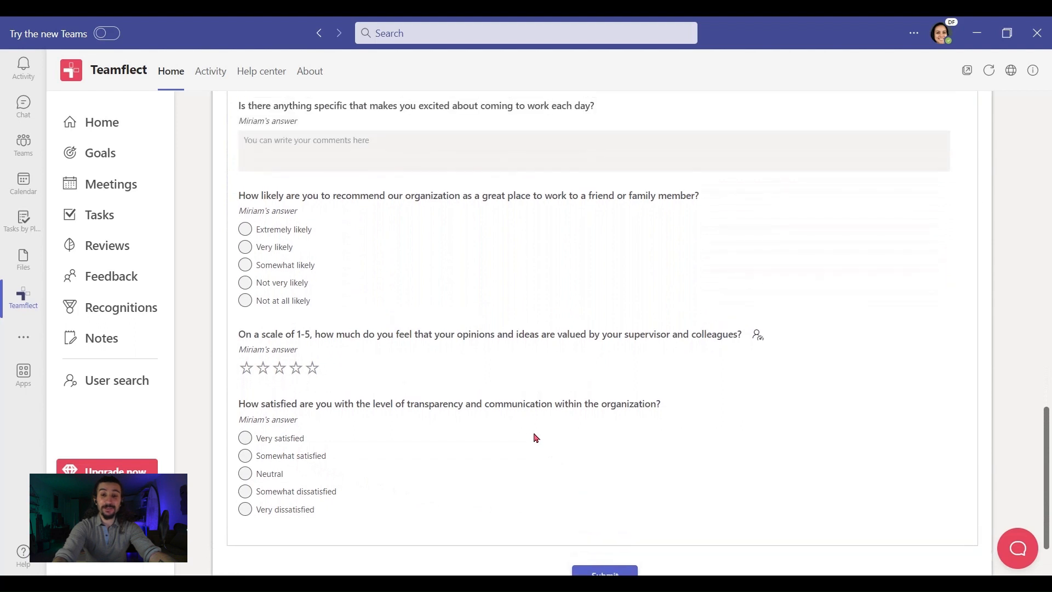
scroll("up", 3)
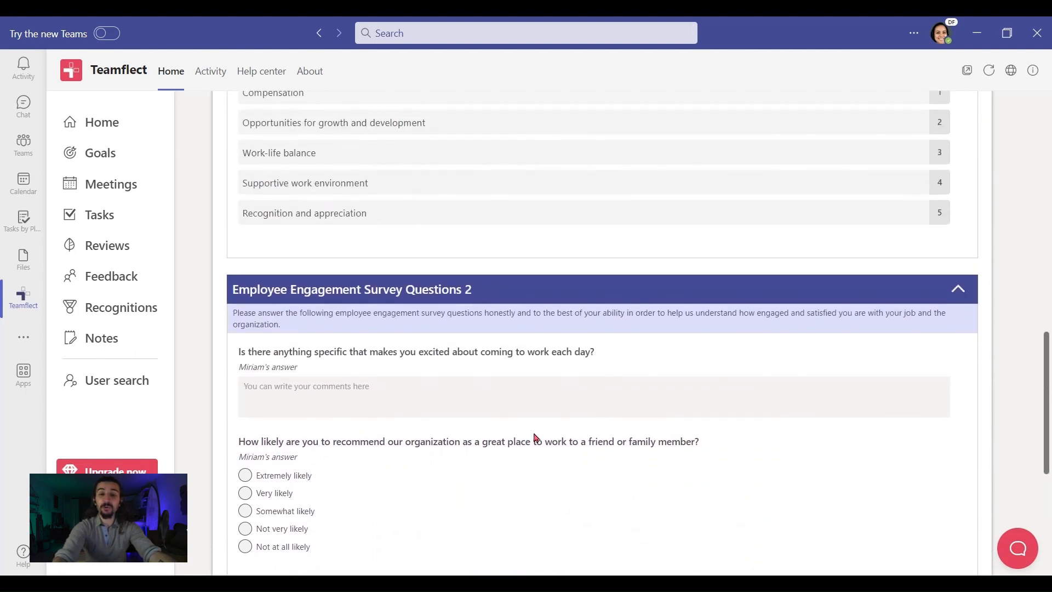
scroll("up", 3)
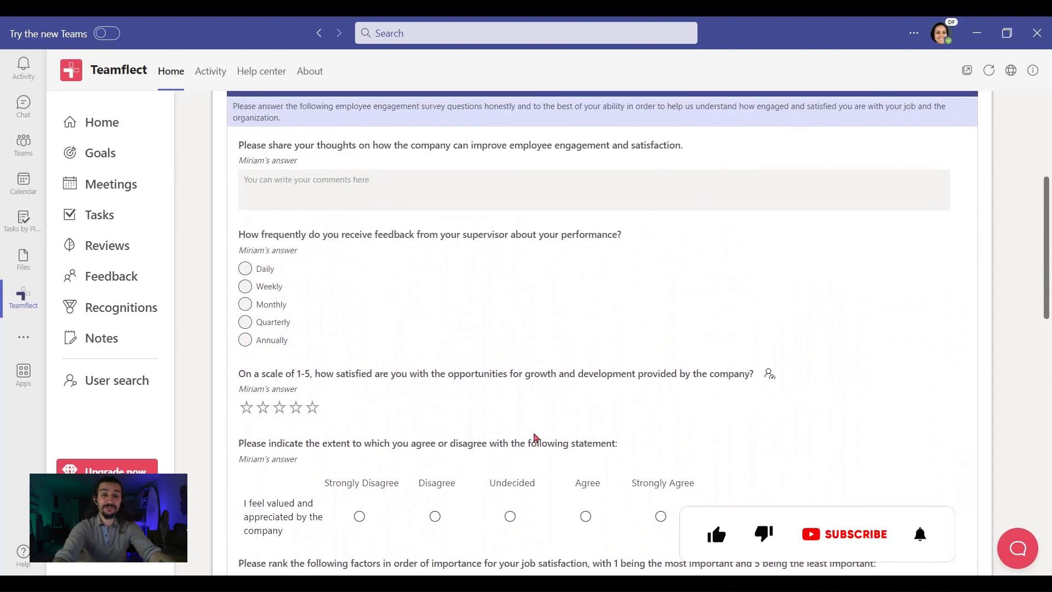
scroll("up", 3)
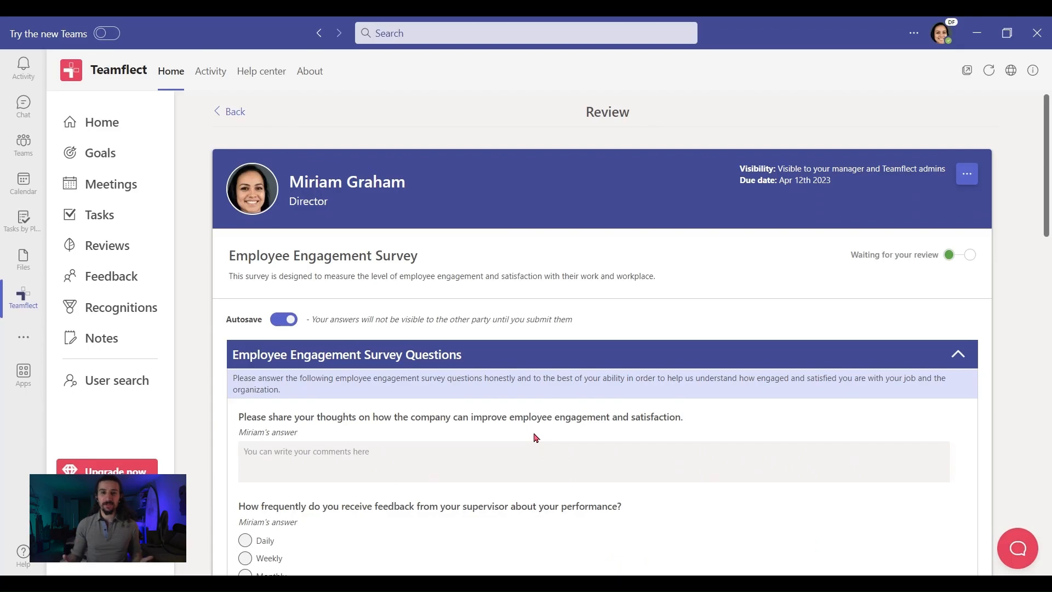
left_click(23, 106)
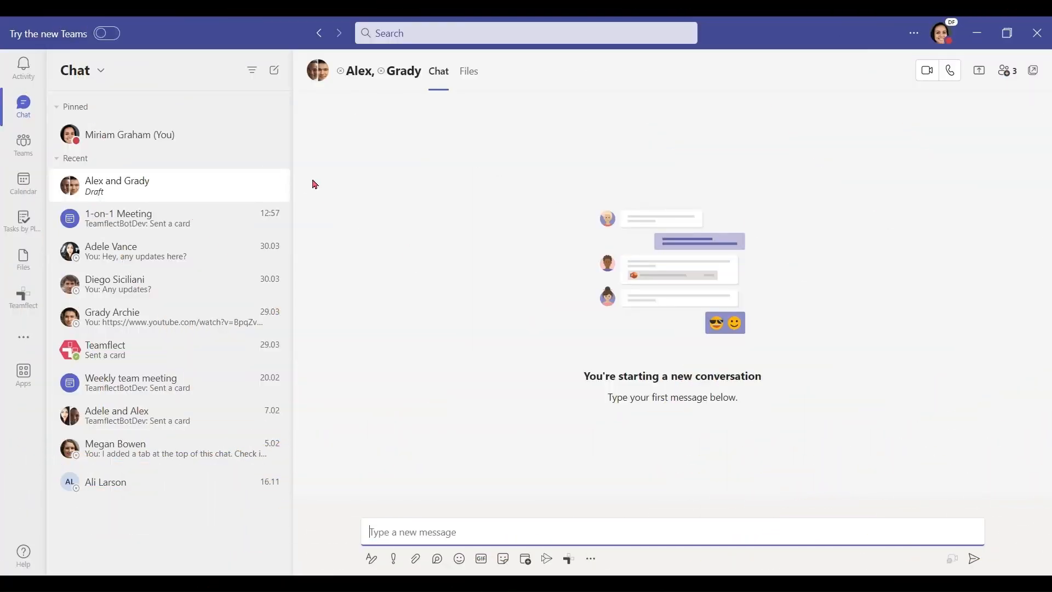
mouse_move(118, 188)
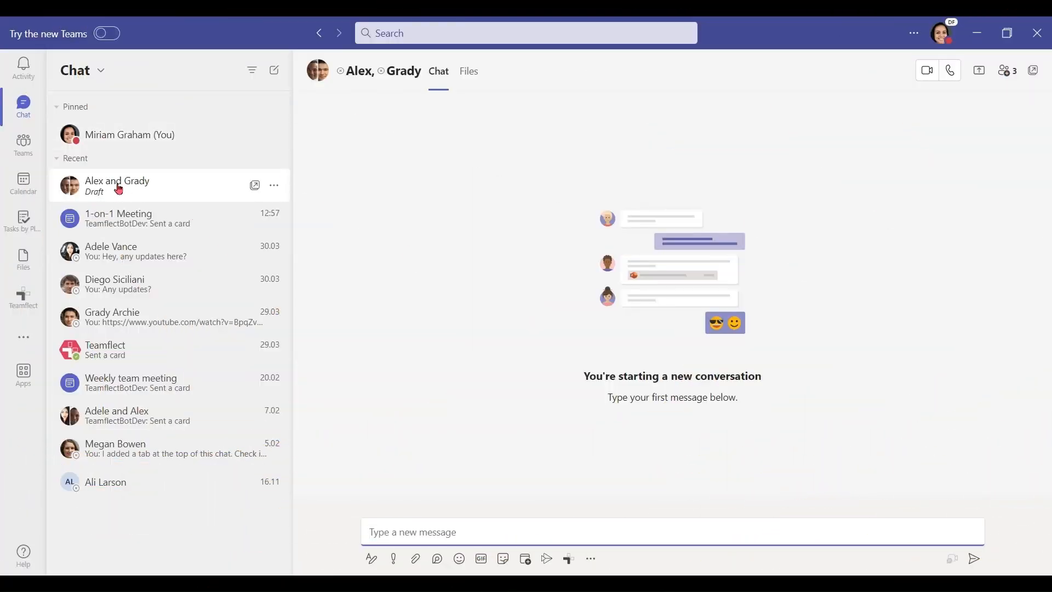
mouse_move(400, 76)
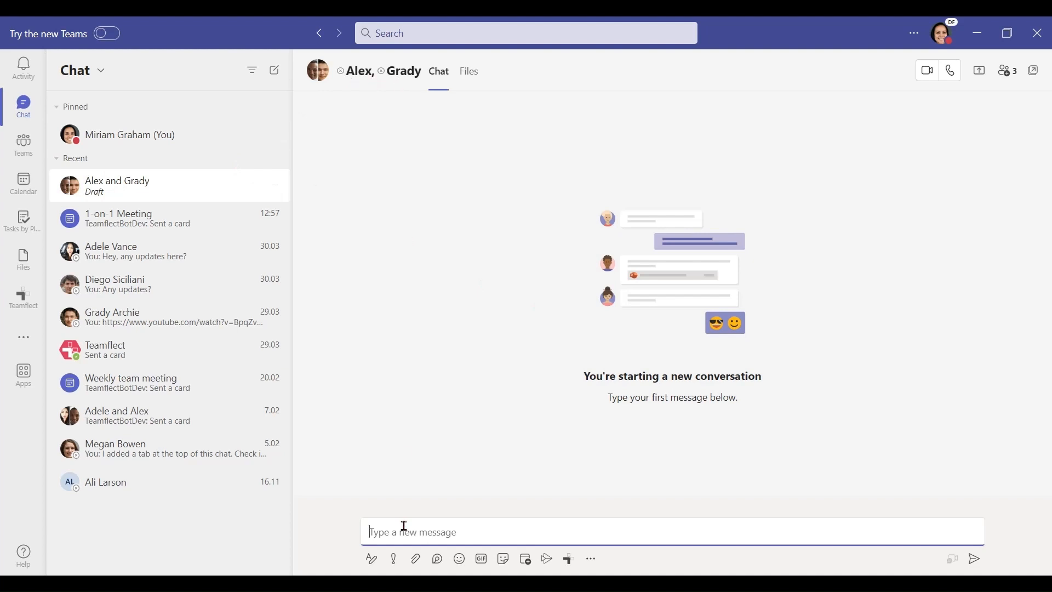
type("https://www.youtube.com/watch?v=BpqZvVV8GGs")
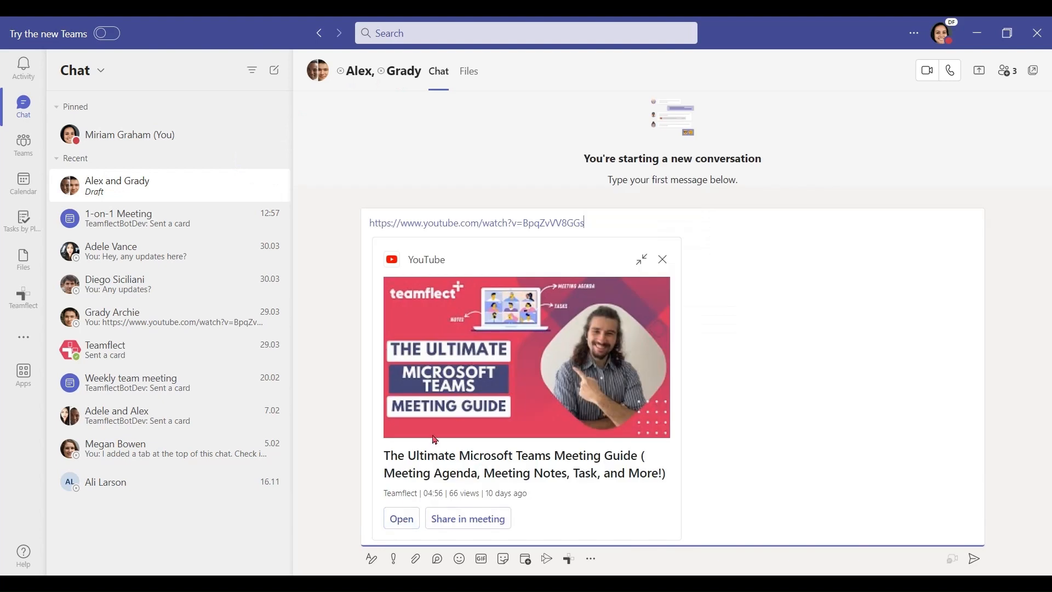
mouse_move(761, 508)
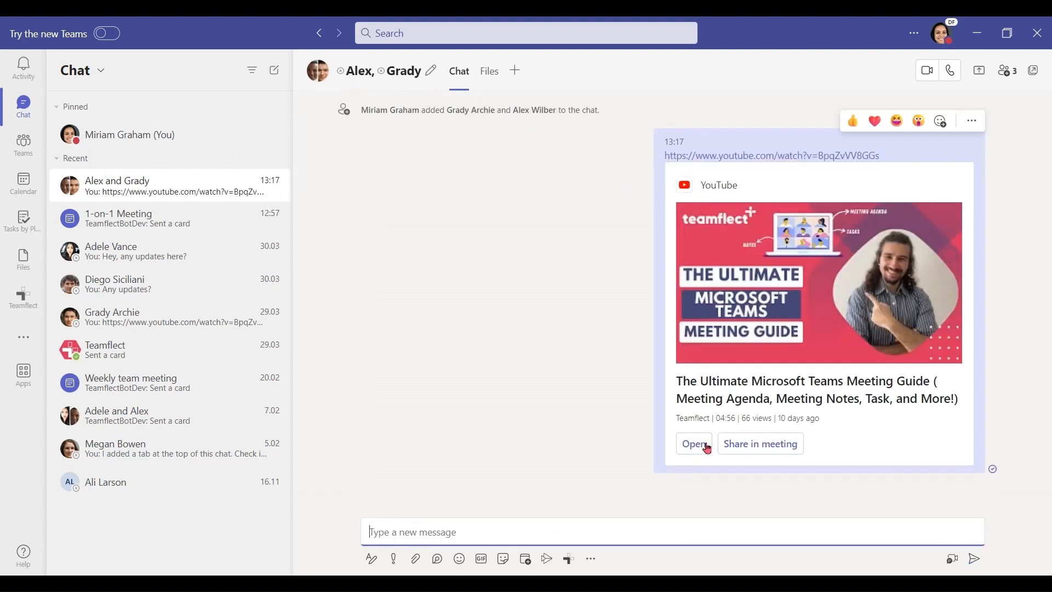
mouse_move(760, 443)
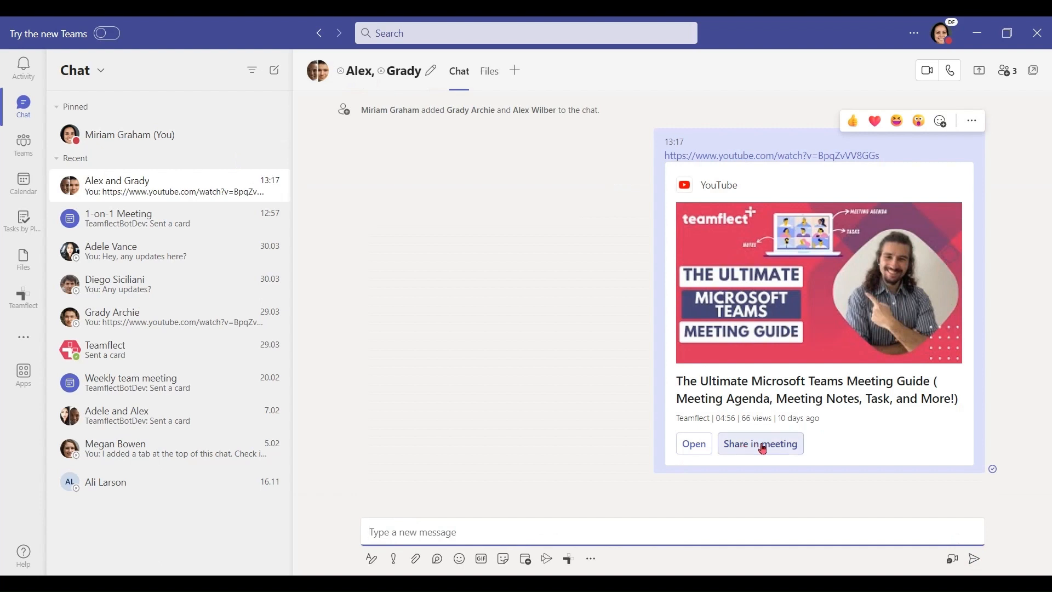
mouse_move(693, 444)
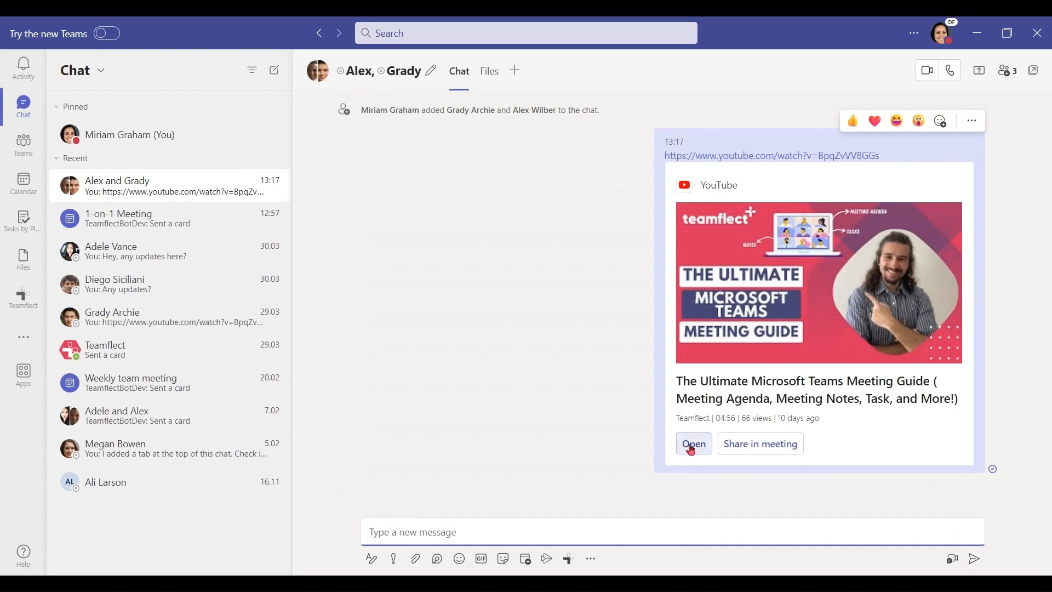
Step: Launch the Meeting Guide video in the Teams YouTube player with side chat
left_click(693, 444)
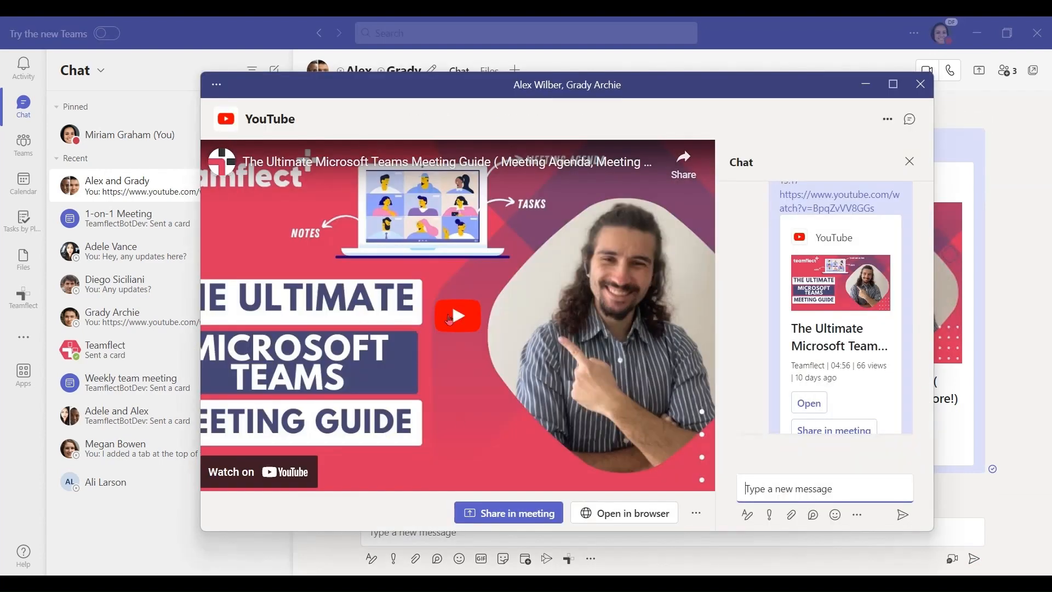
mouse_move(583, 454)
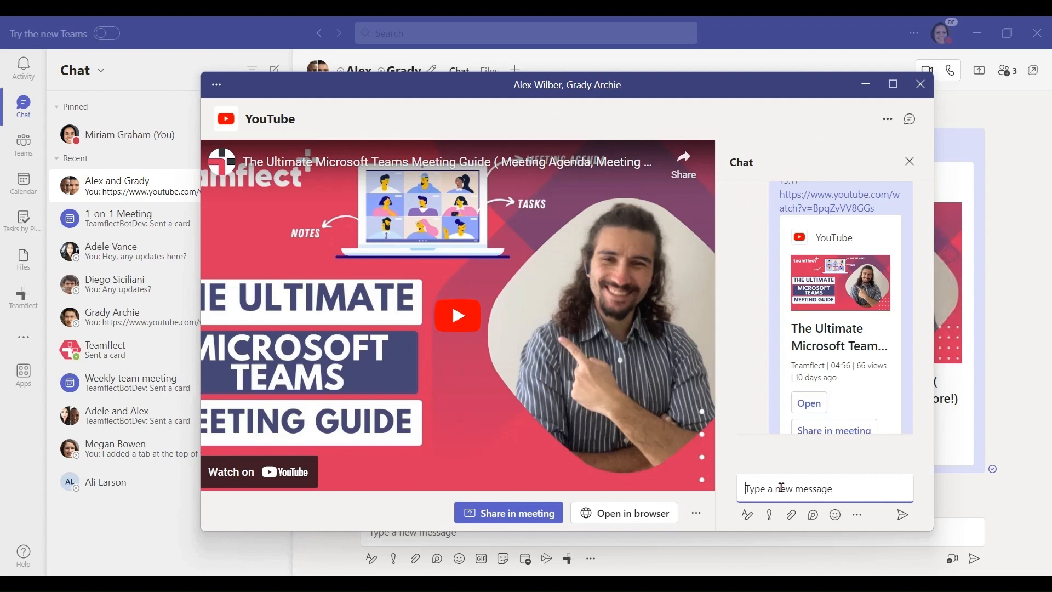
mouse_move(617, 368)
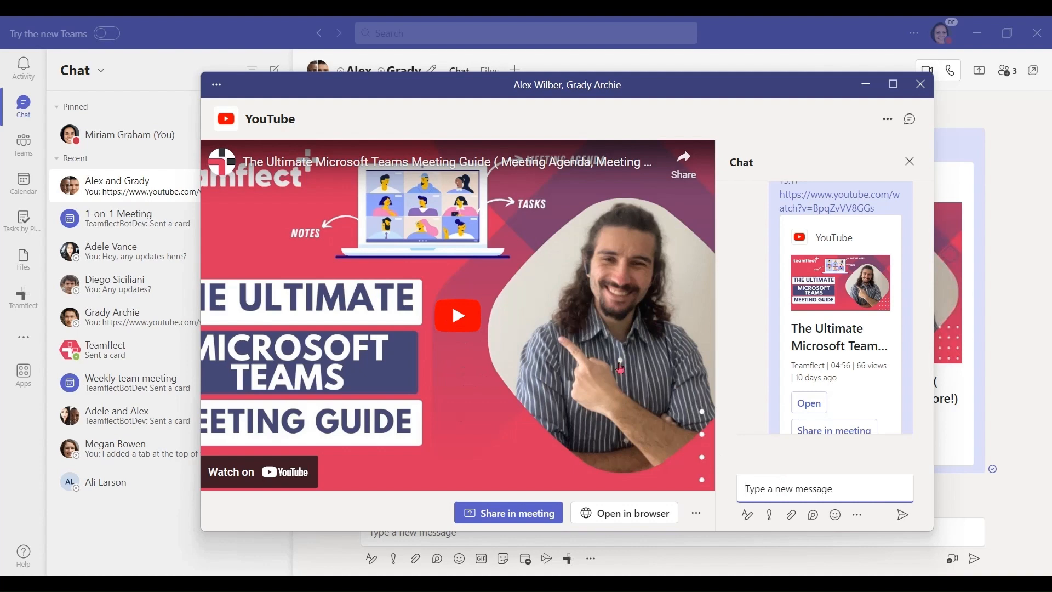